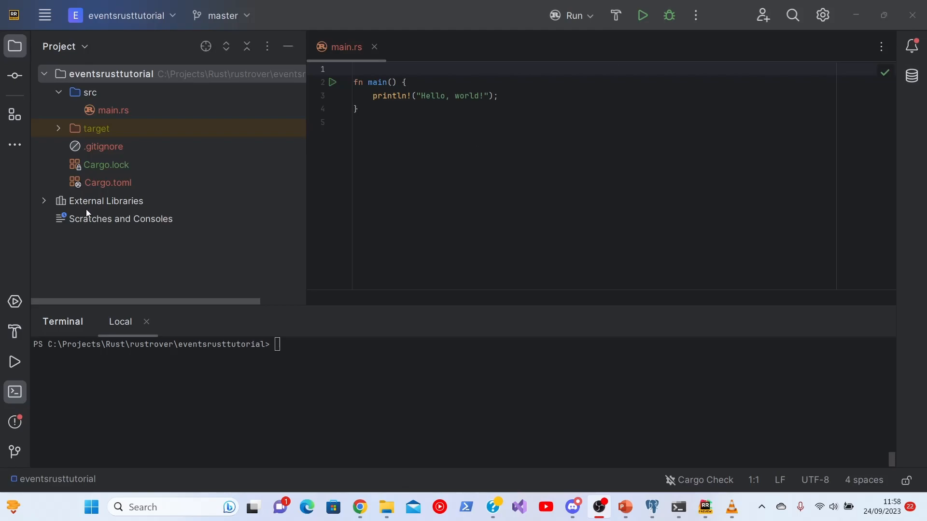
View the project's dependencies in Cargo.toml
double_click(108, 183)
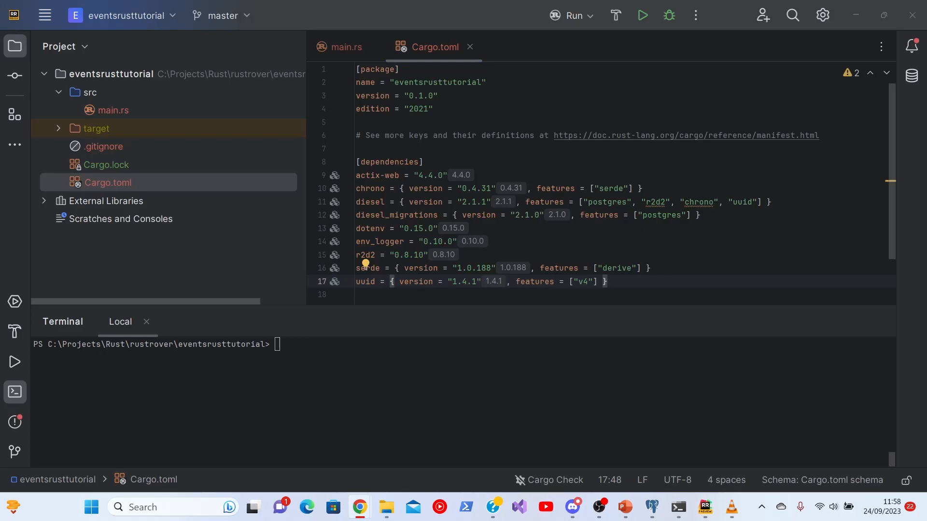
mouse_move(123, 74)
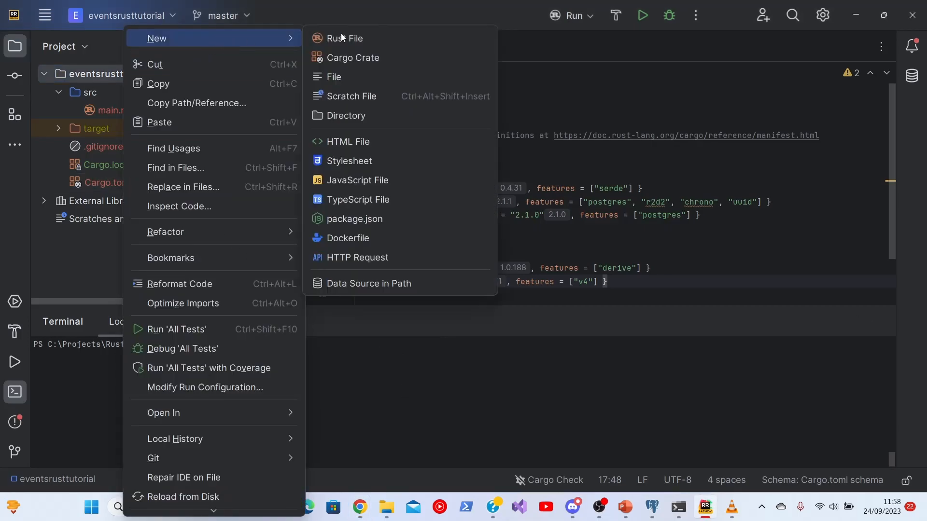
Create a new plain file named .env in the project
click(335, 77)
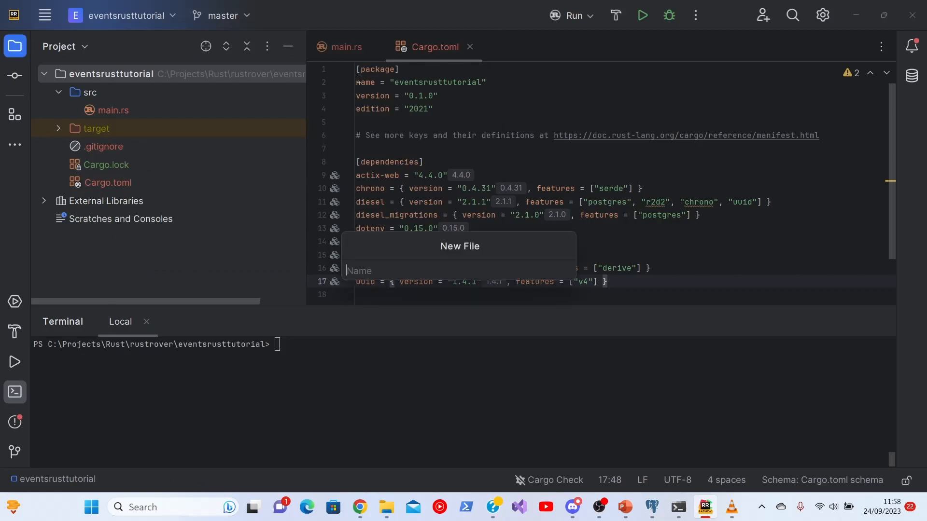
text(.env)
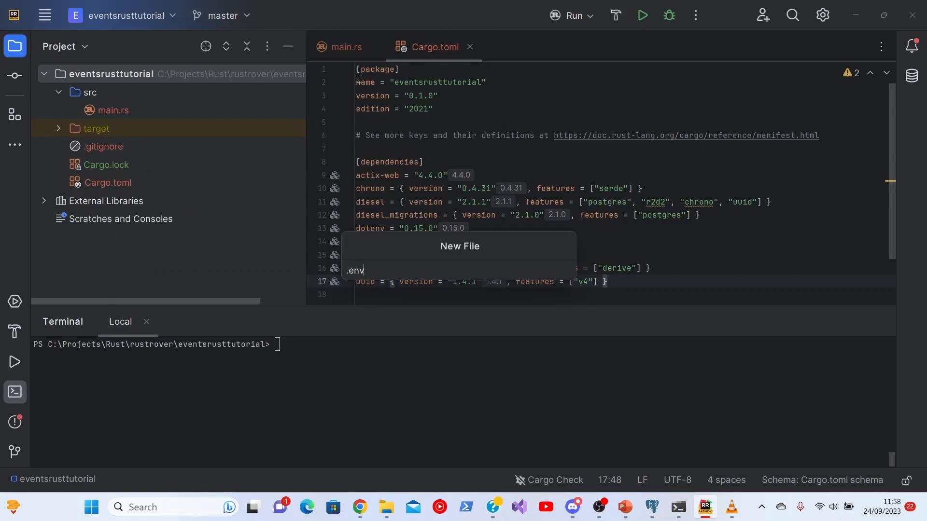
key(Enter)
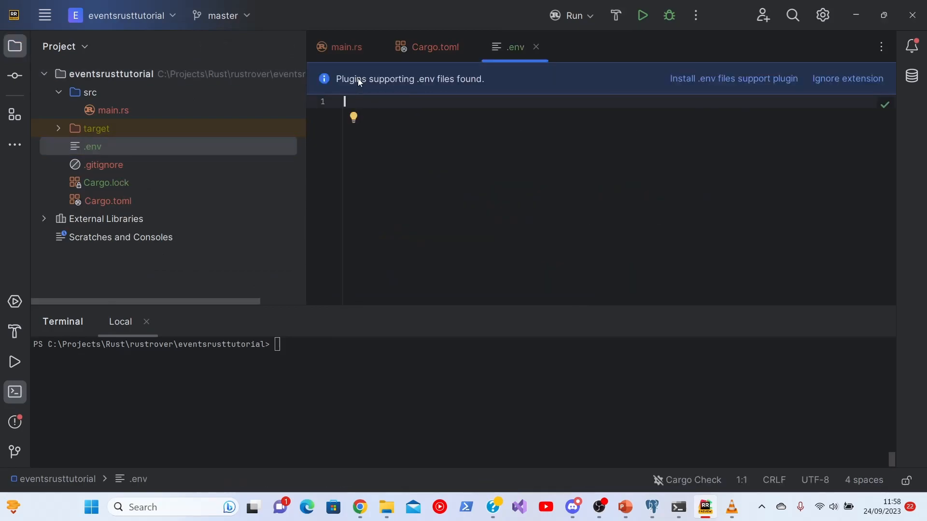
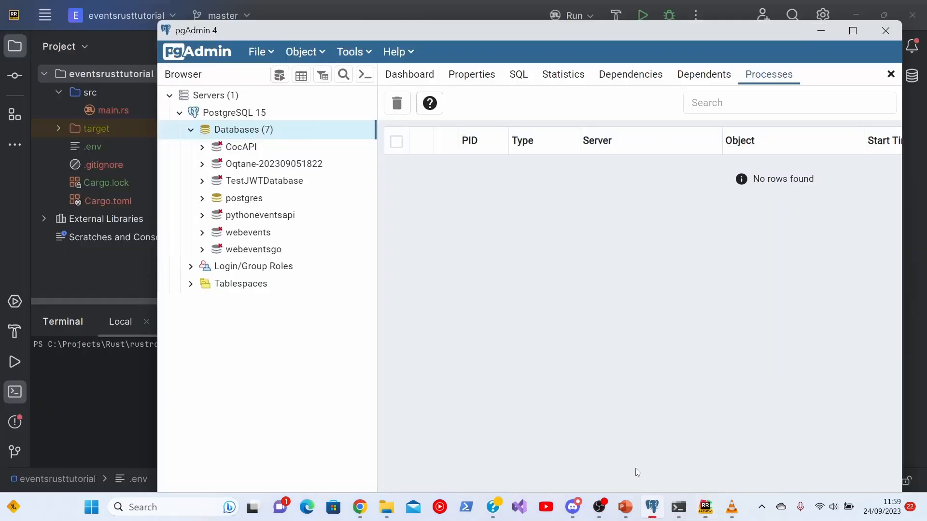
Write the DATABASE_URL=postgres://... line pointing at the local rustapitutorial Postgres database
mouse_move(583, 35)
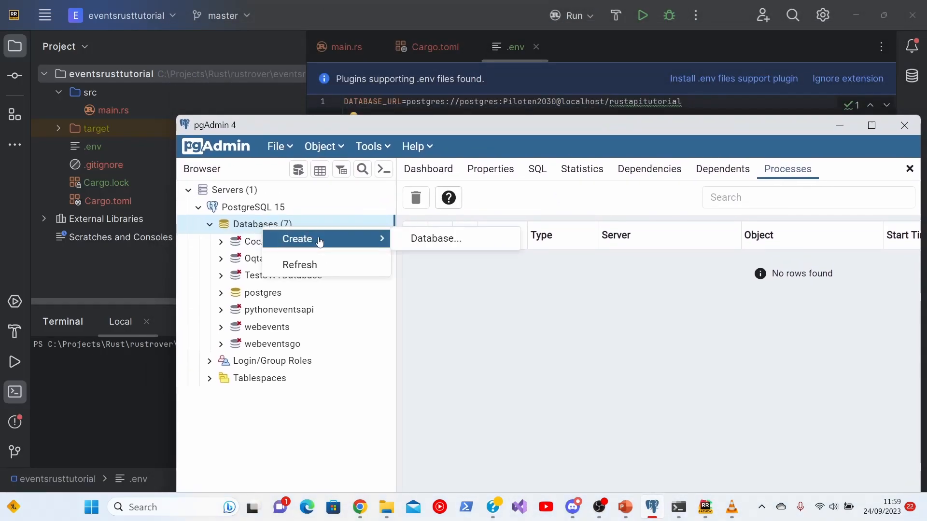
Create and save the rustapitutorial database, then minimise pgAdmin to return to the editor
click(435, 239)
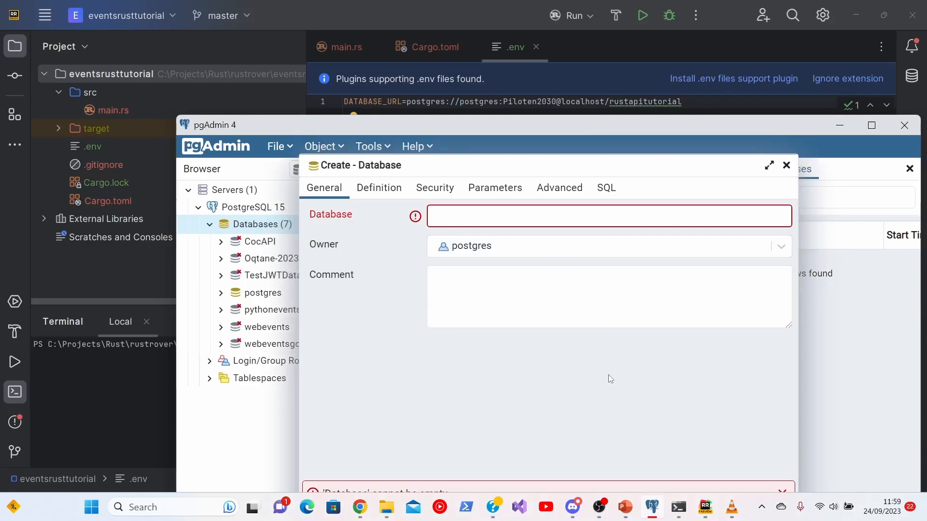
text(rustapituto)
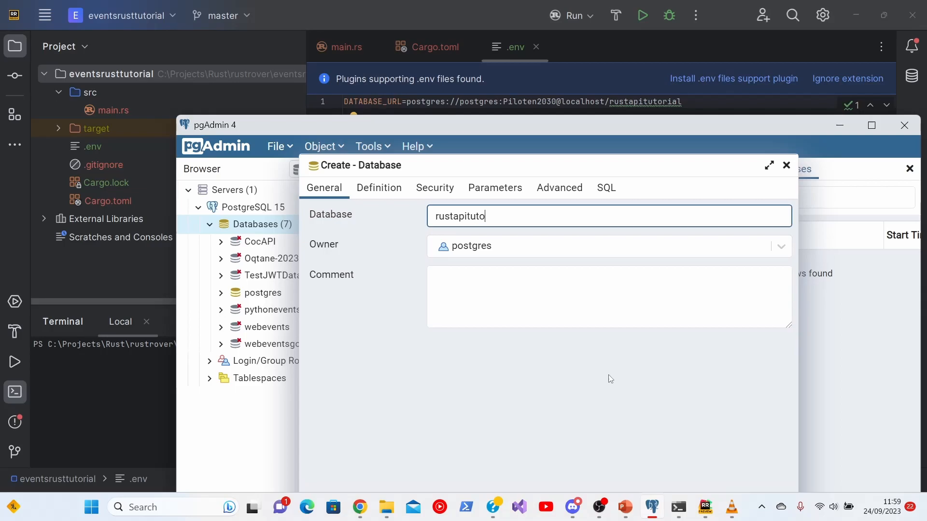
text(rial)
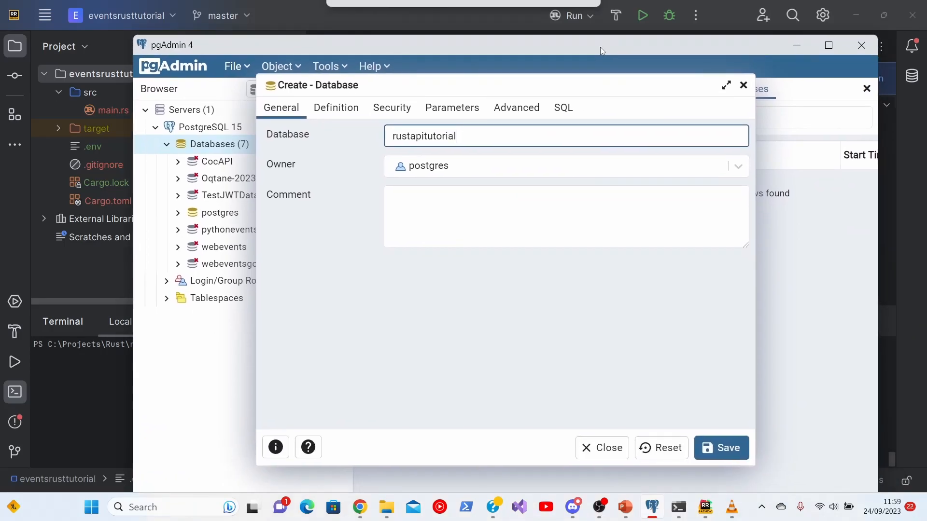
click(720, 447)
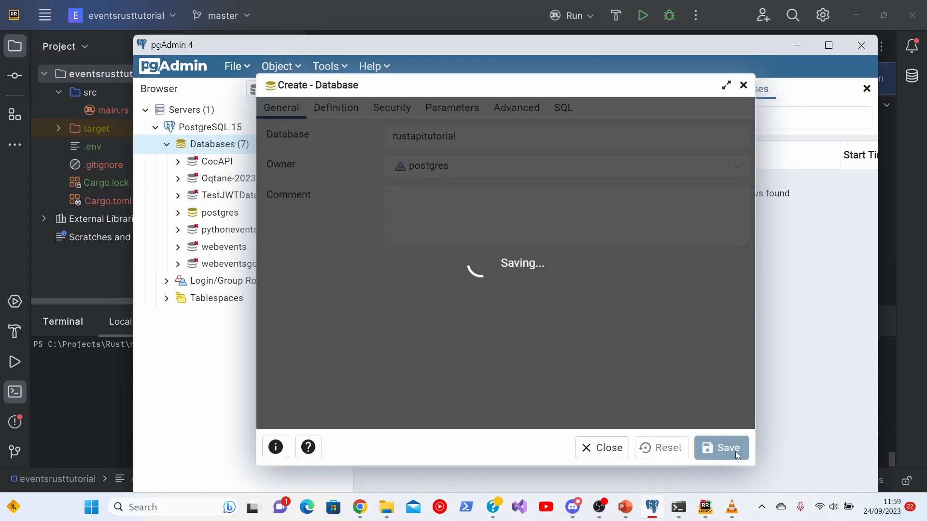
click(721, 447)
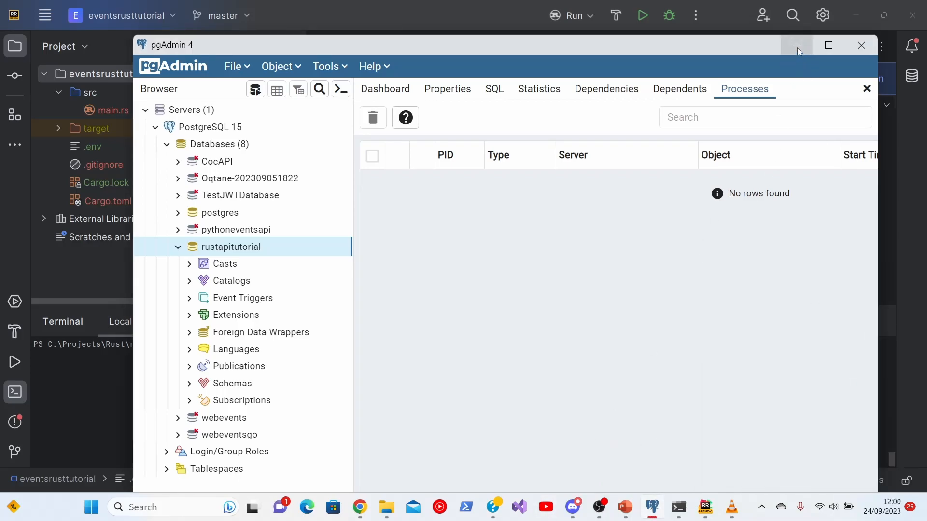
mouse_move(797, 46)
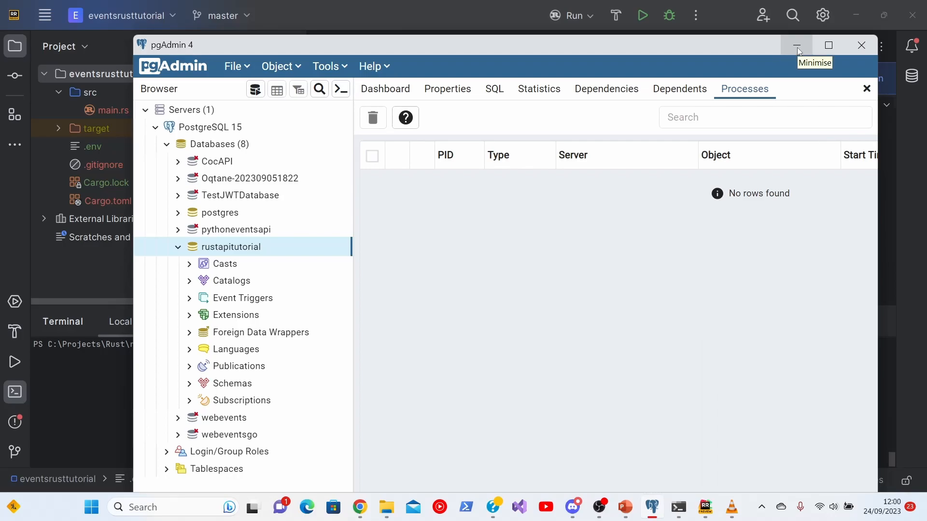
click(797, 46)
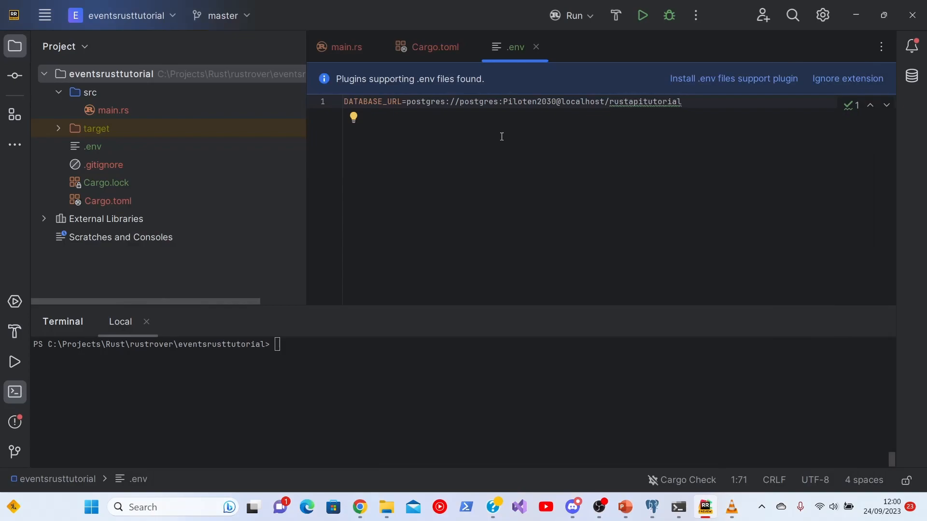
mouse_move(422, 273)
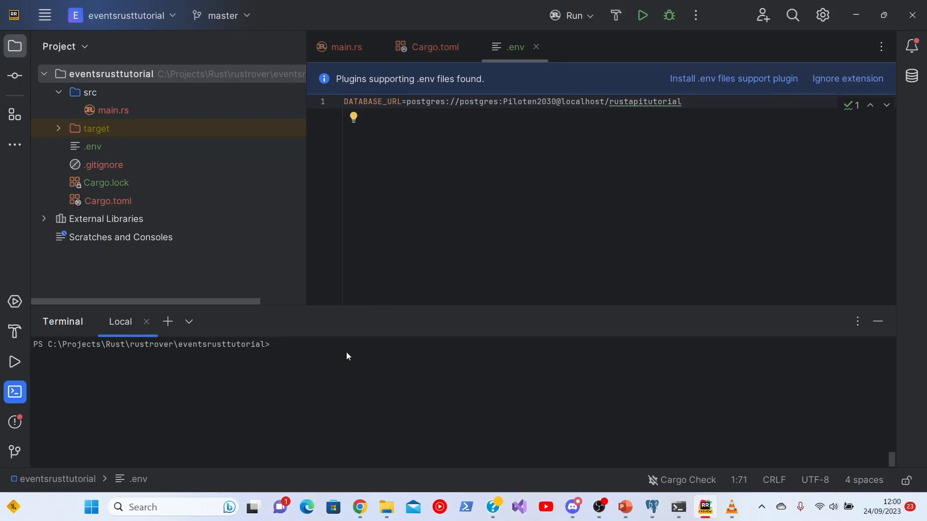
Run 'diesel migration generate create_events' in the terminal
text(diesel setup)
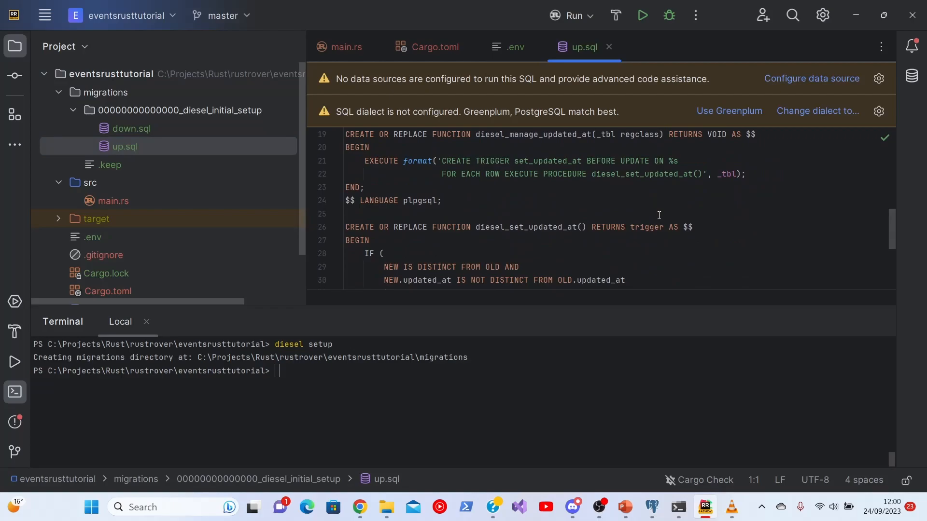
scroll(up, 3)
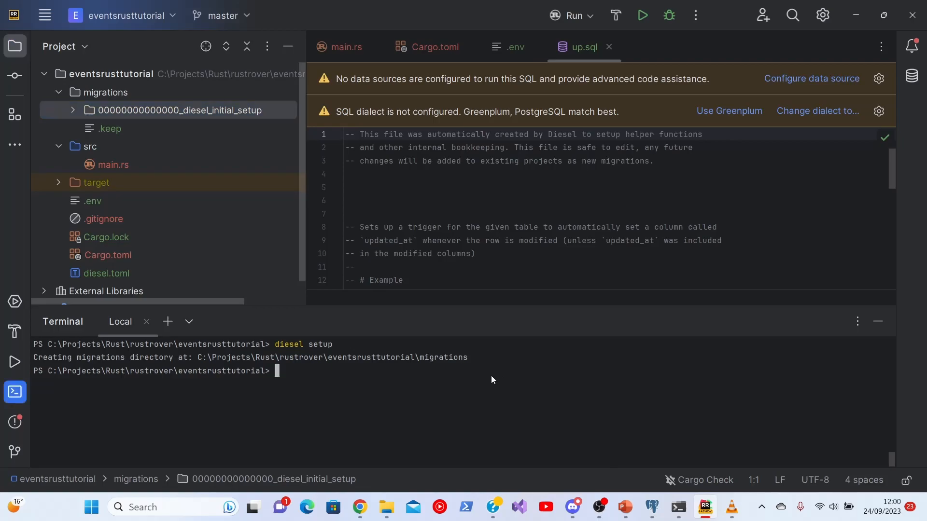
text(diesel migr)
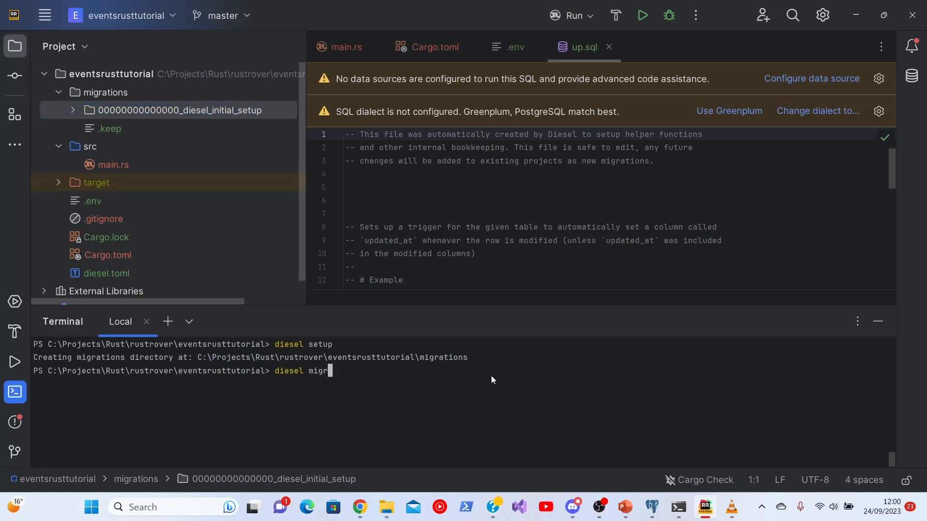
text(ation generate cre)
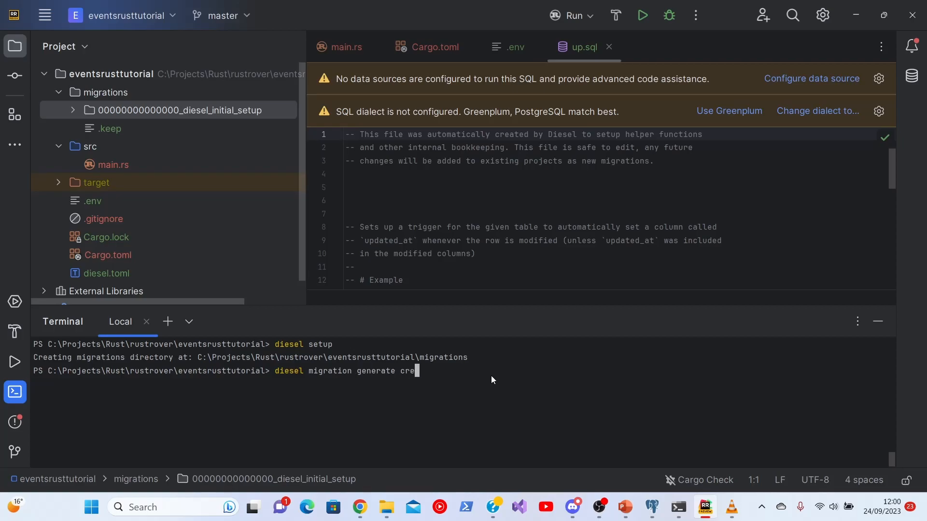
text(ate_events)
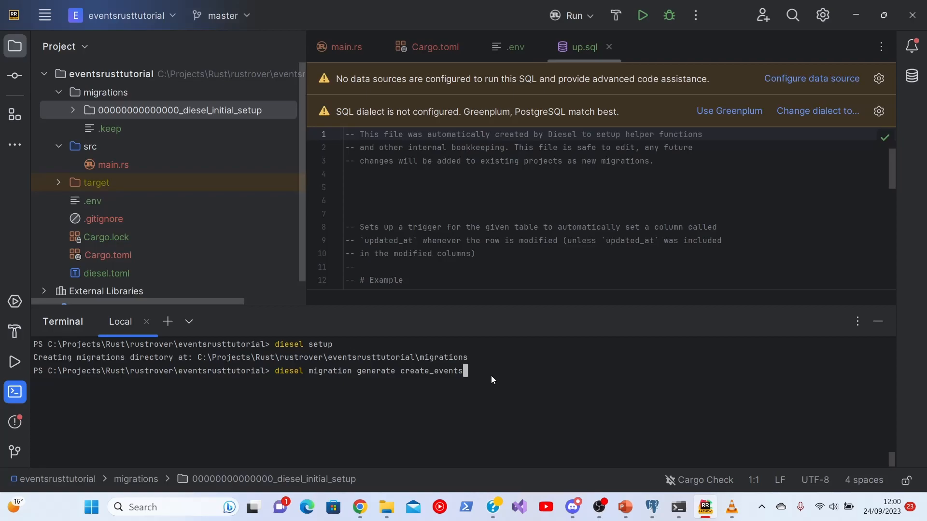
key(Enter)
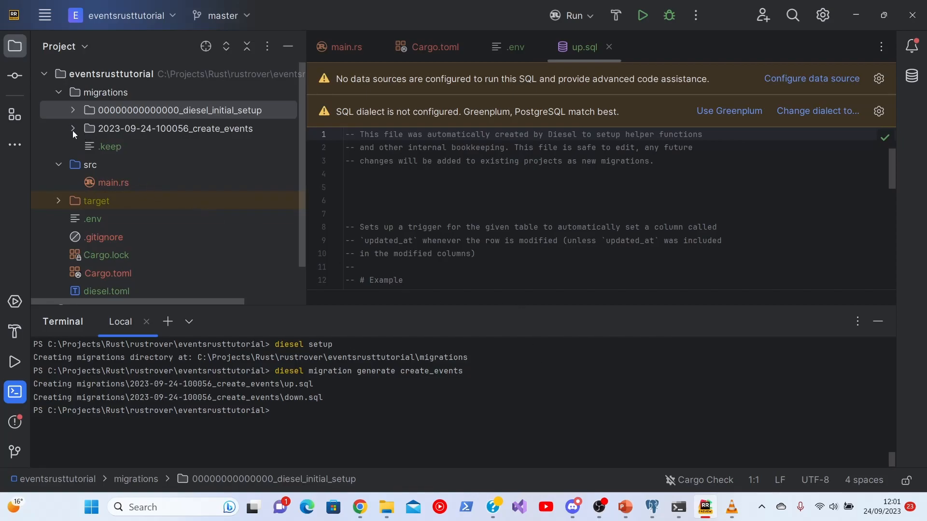
Expand the create_events migration folder to show up.sql and down.sql
click(73, 129)
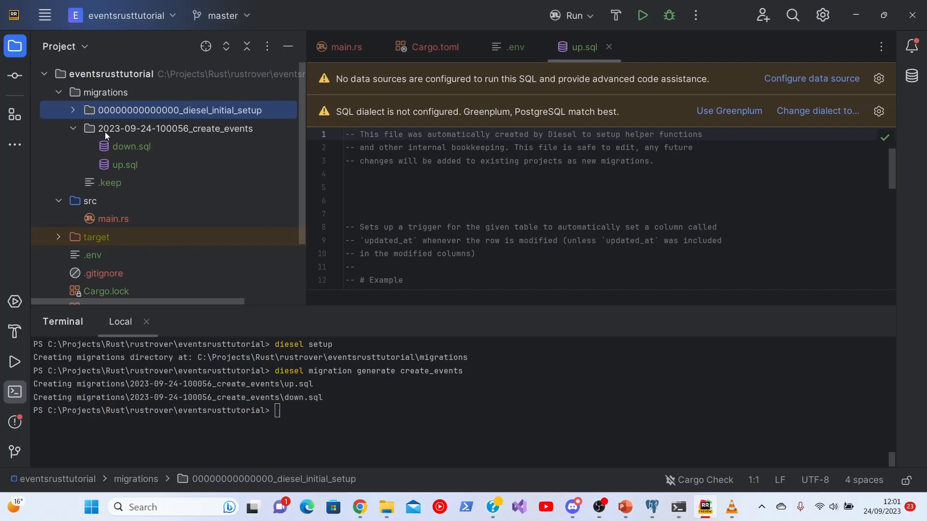
mouse_move(149, 139)
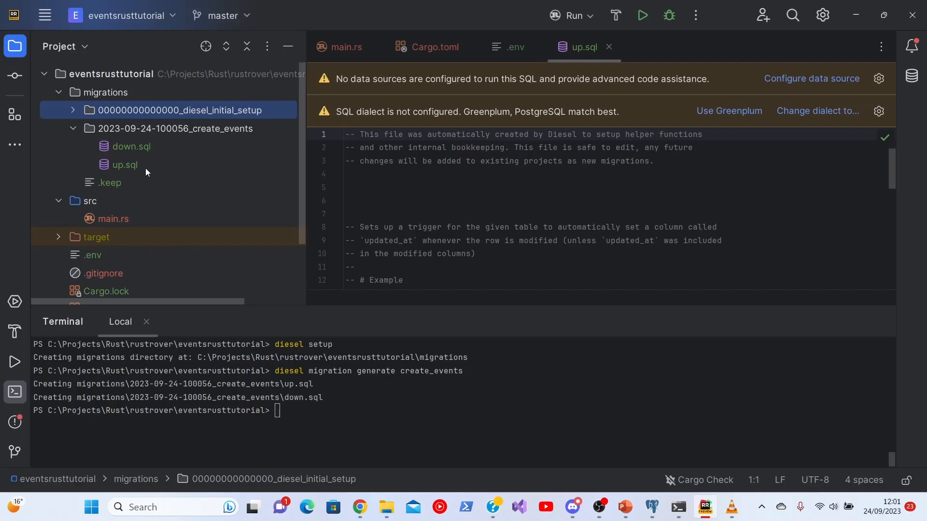
mouse_move(137, 149)
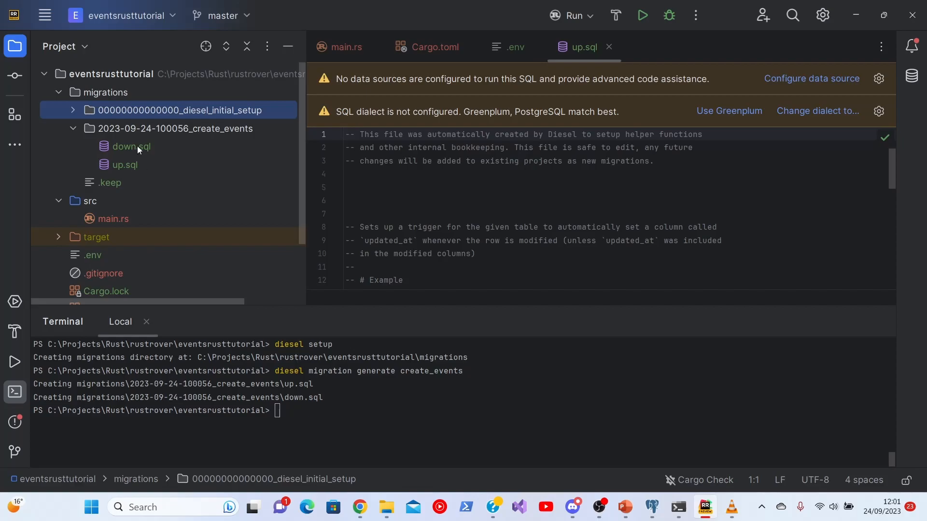
mouse_move(133, 171)
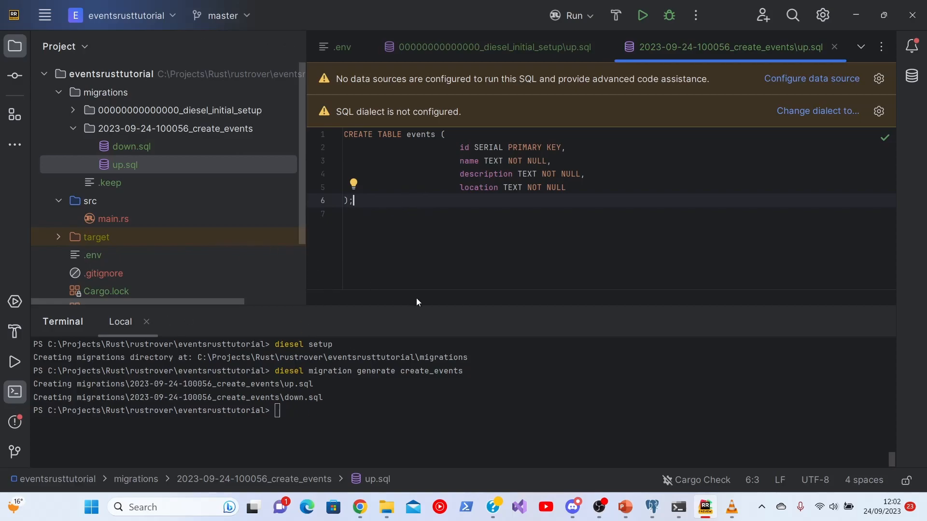
mouse_move(140, 160)
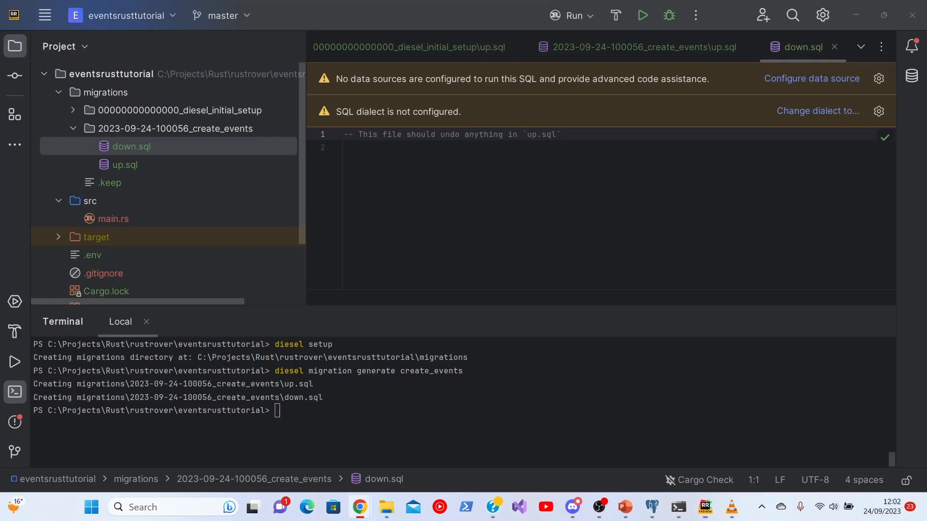
mouse_move(689, 252)
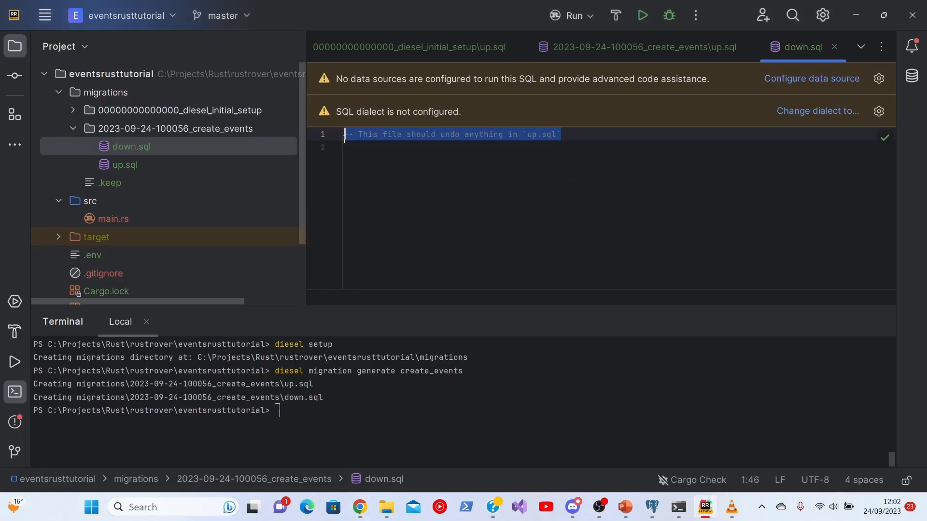
Make down.sql contain 'DROP TABLE events;'
text(DROP TABLE events;)
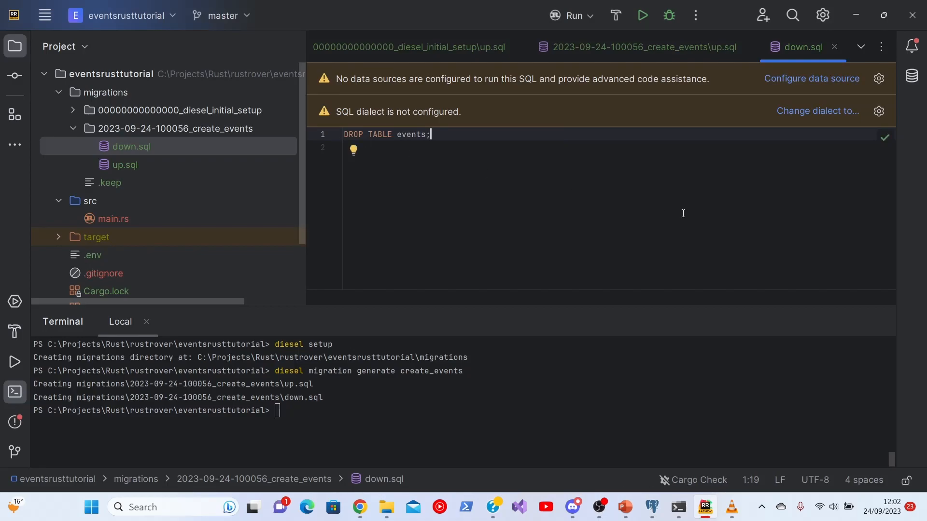
key(enter)
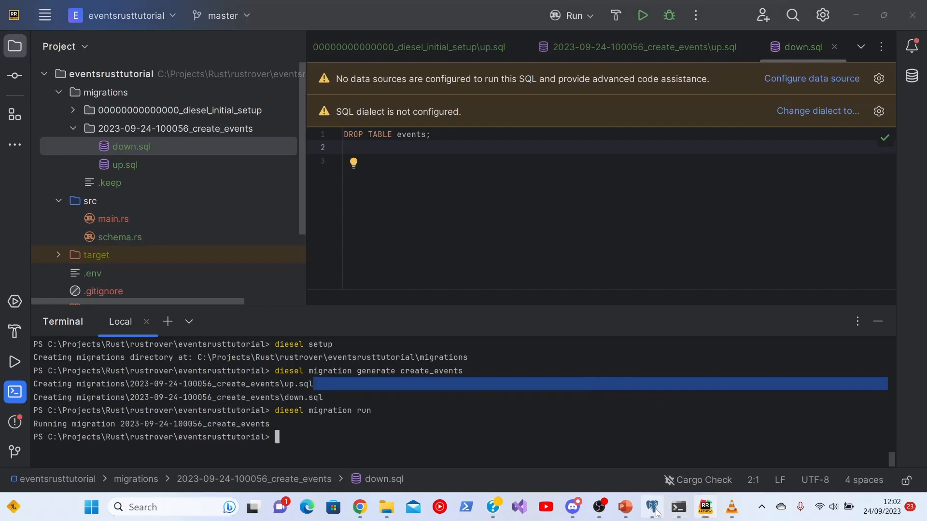
Switch to pgAdmin and expand rustapitutorial's schemas down to its tables to see events
click(650, 507)
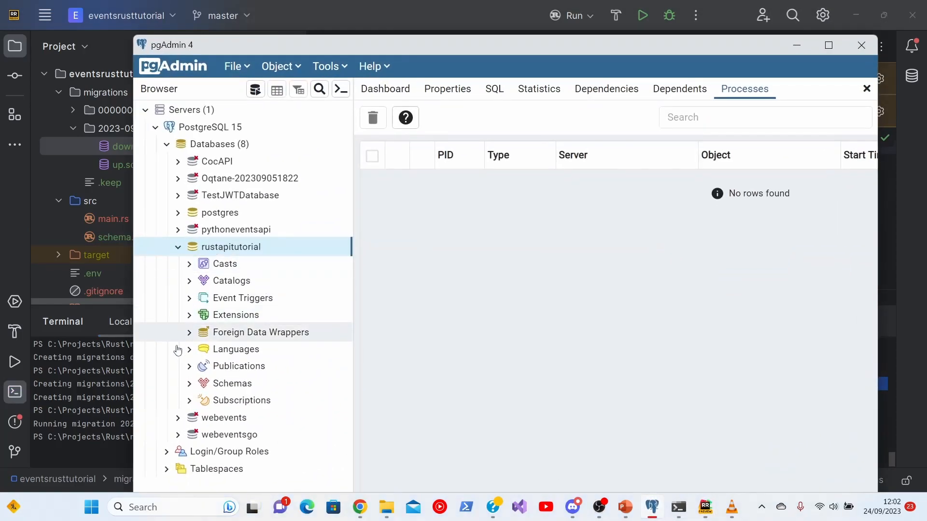
click(190, 383)
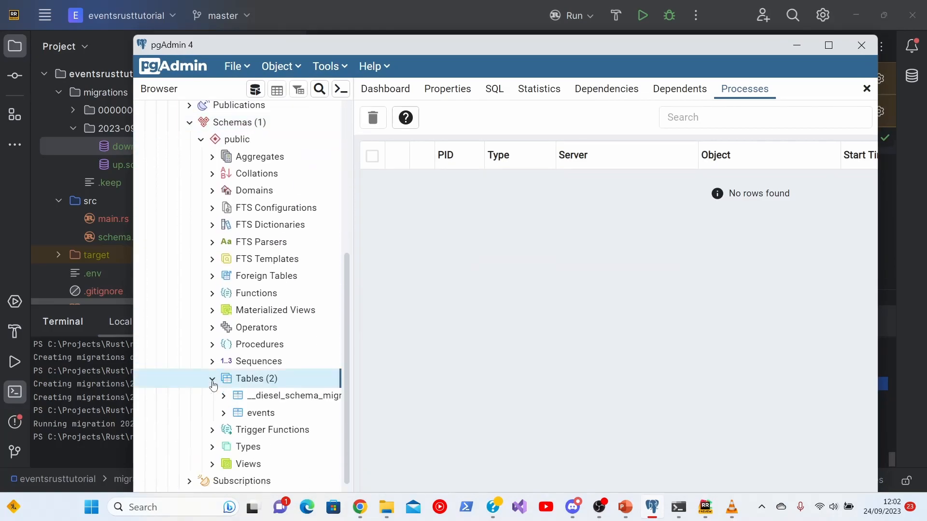
click(223, 412)
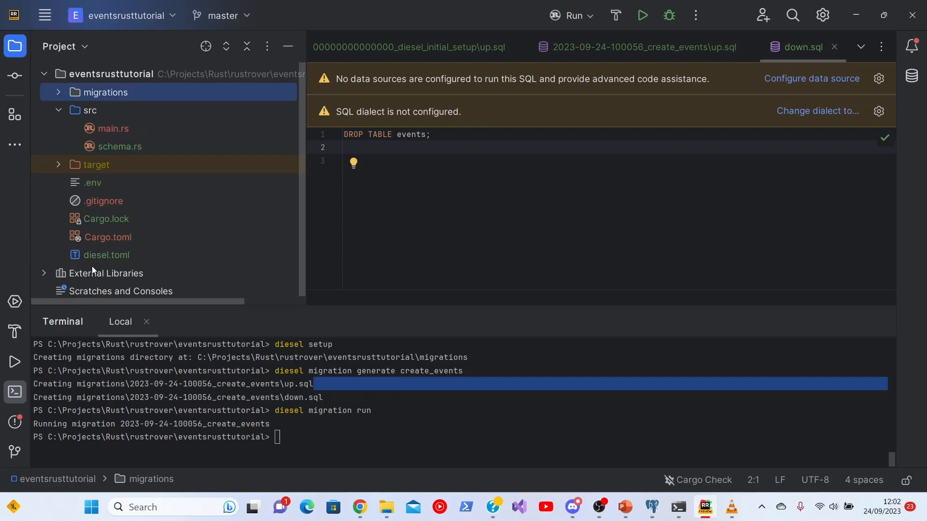
Edit diesel.toml so print_schema writes to src/models/schema.rs
click(106, 254)
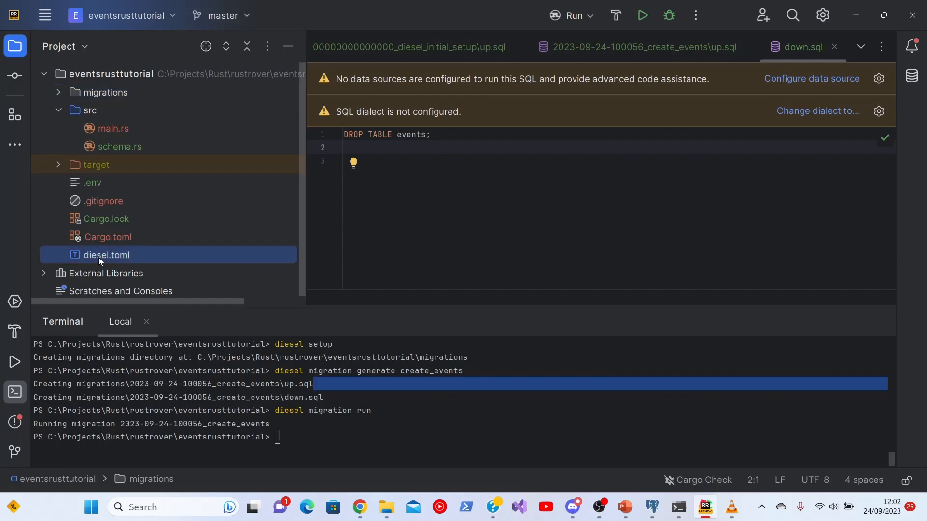
double_click(107, 255)
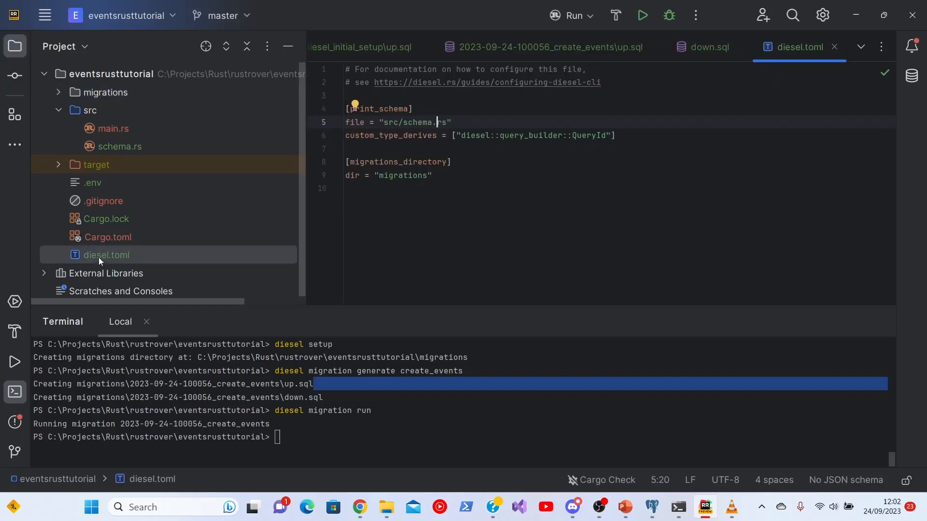
click(422, 123)
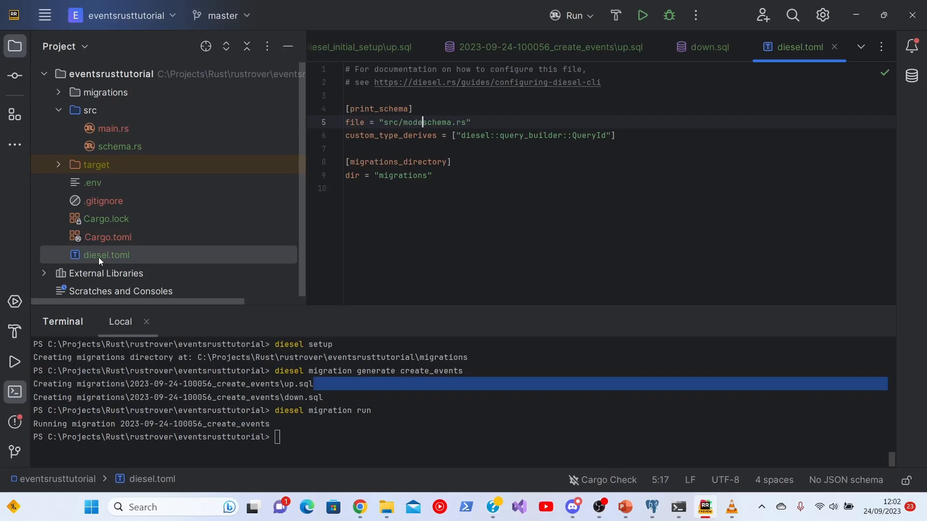
text(ls/)
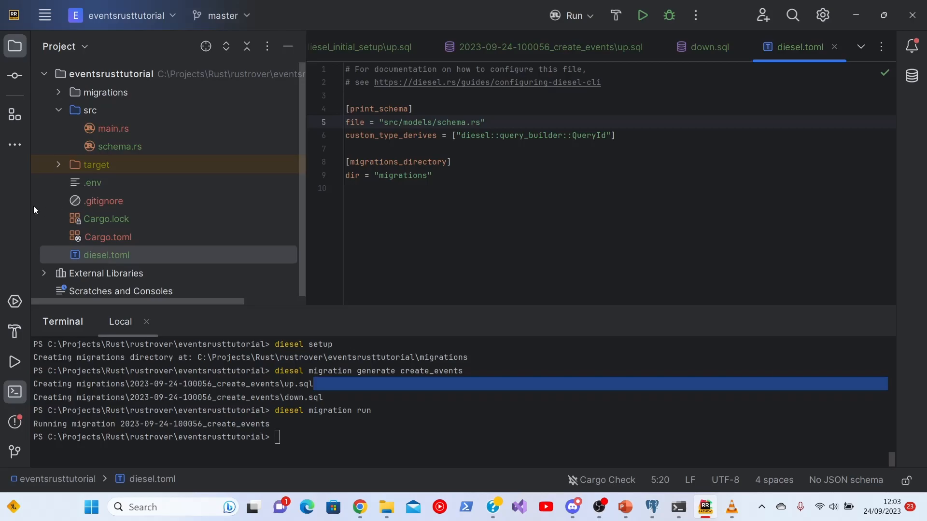
mouse_move(84, 114)
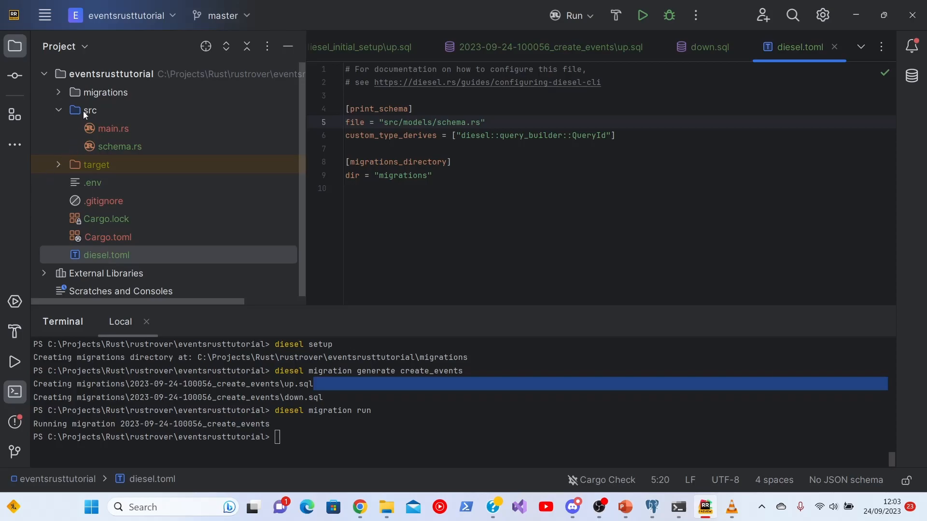
Create a models directory under src and refactor-move schema.rs into it
right_click(106, 255)
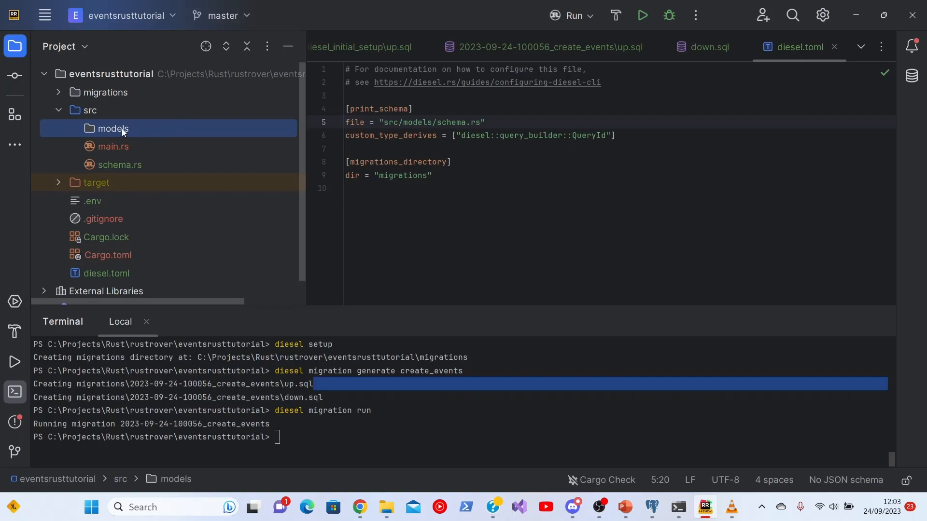
right_click(113, 129)
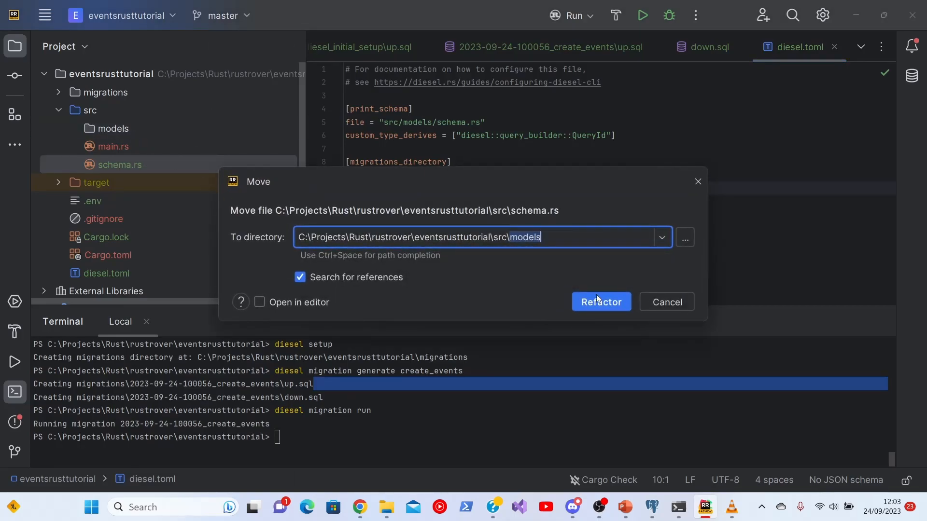
click(600, 302)
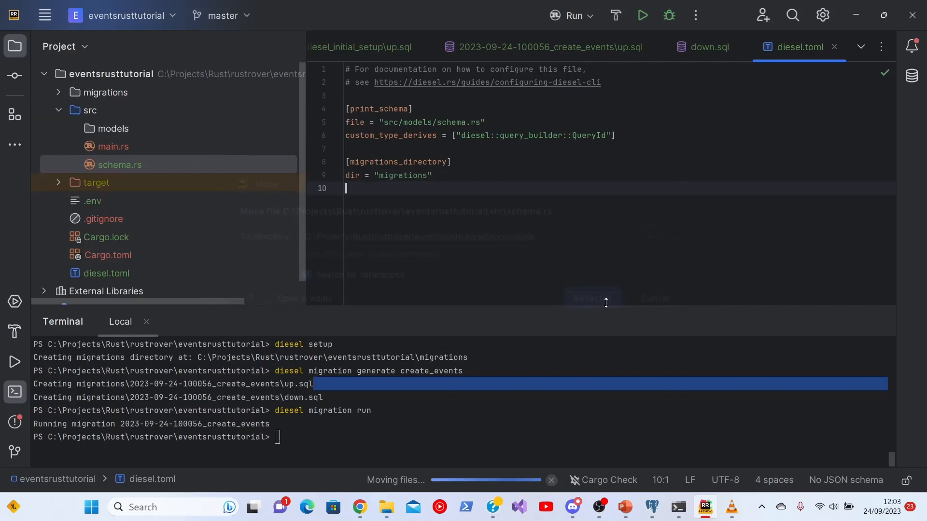
click(592, 298)
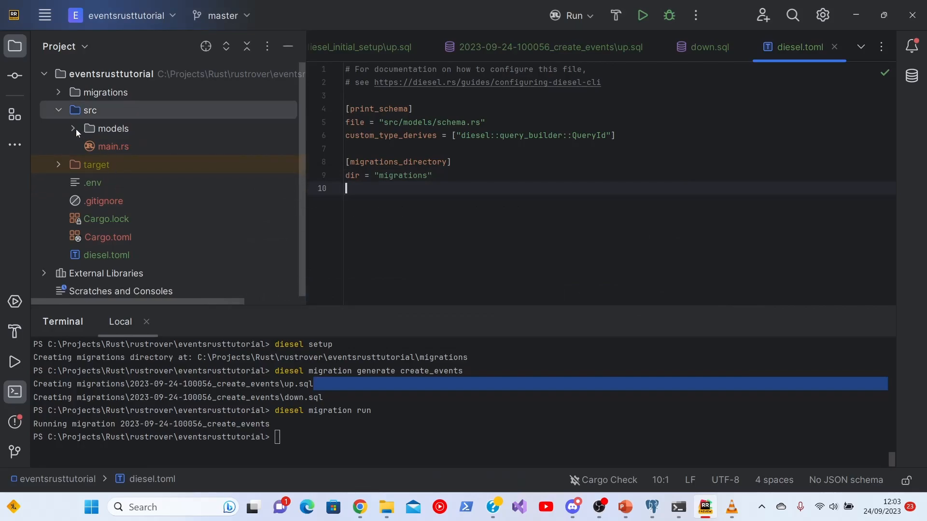
click(73, 128)
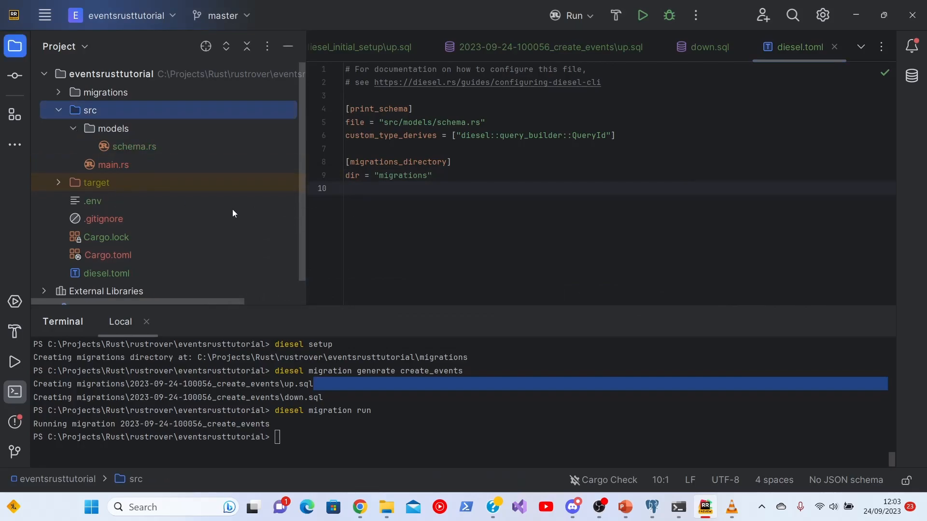
Create a new Rust file mod.rs inside the models folder
right_click(88, 110)
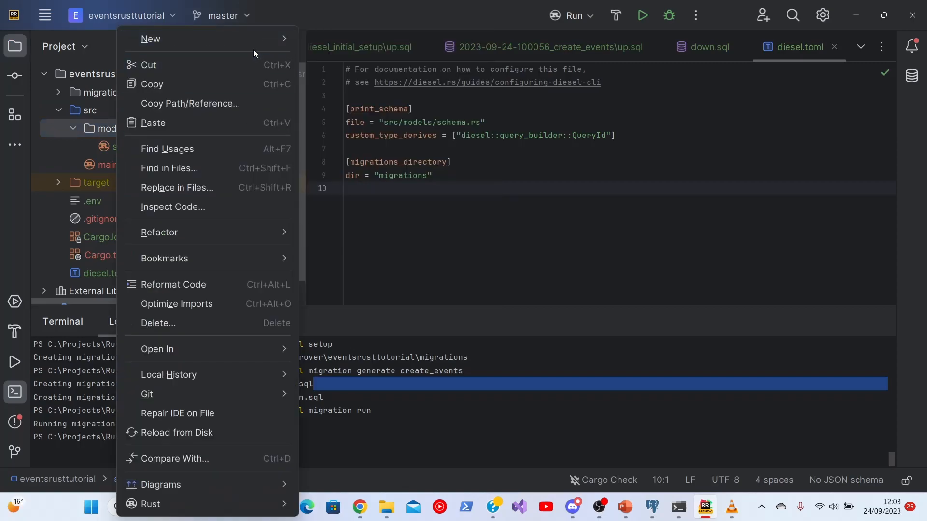
click(151, 39)
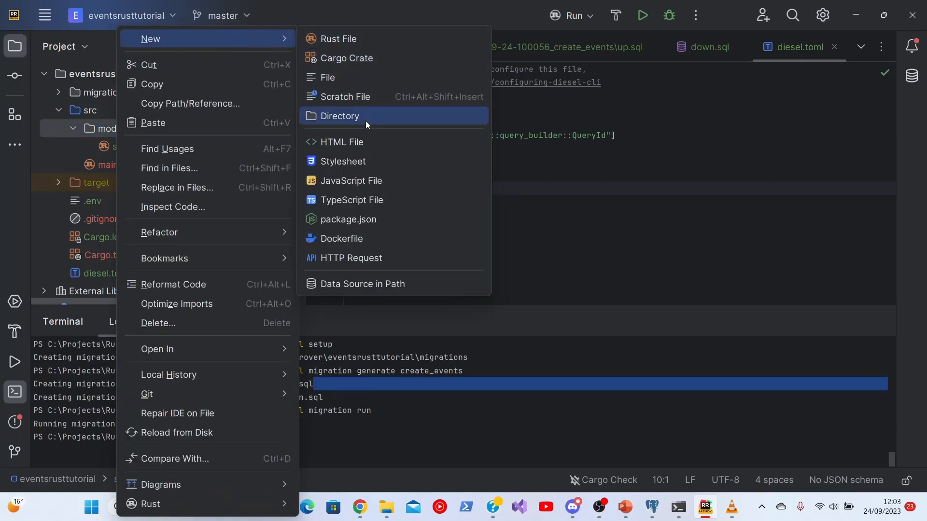
click(339, 38)
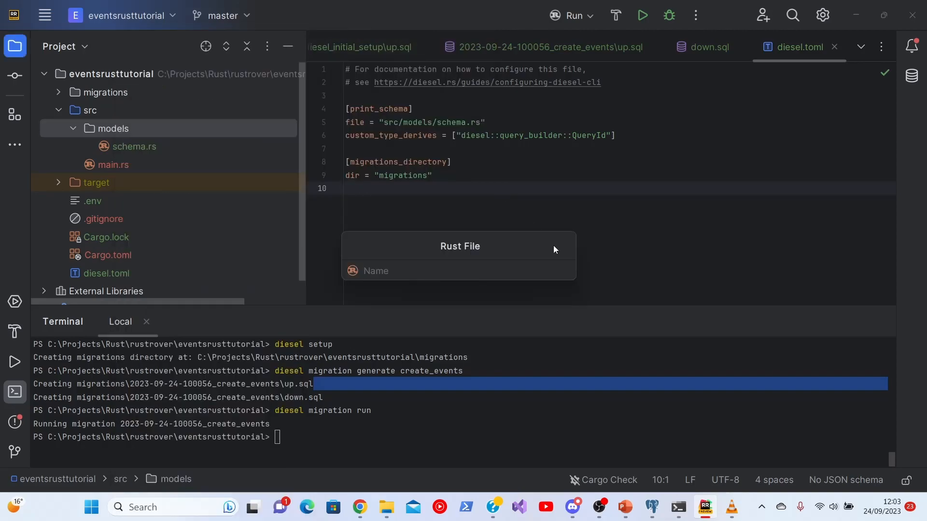
text(mod.rs)
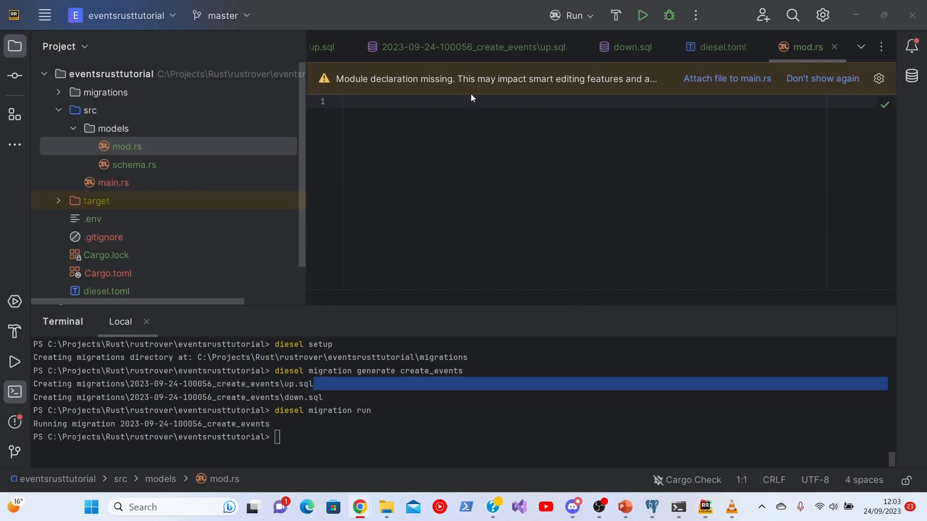
Declare 'pub mod event;' and 'pub mod schema;' in models/mod.rs
text(p)
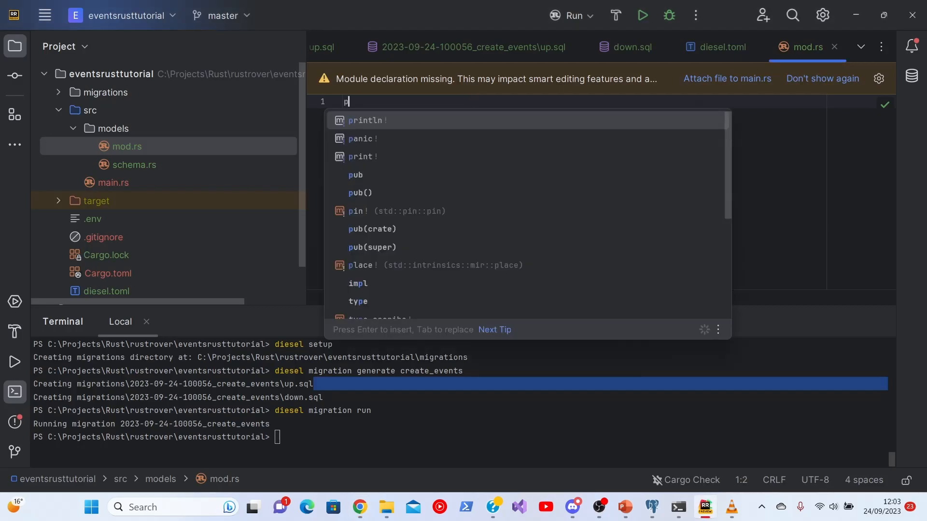
text(ub_mod)
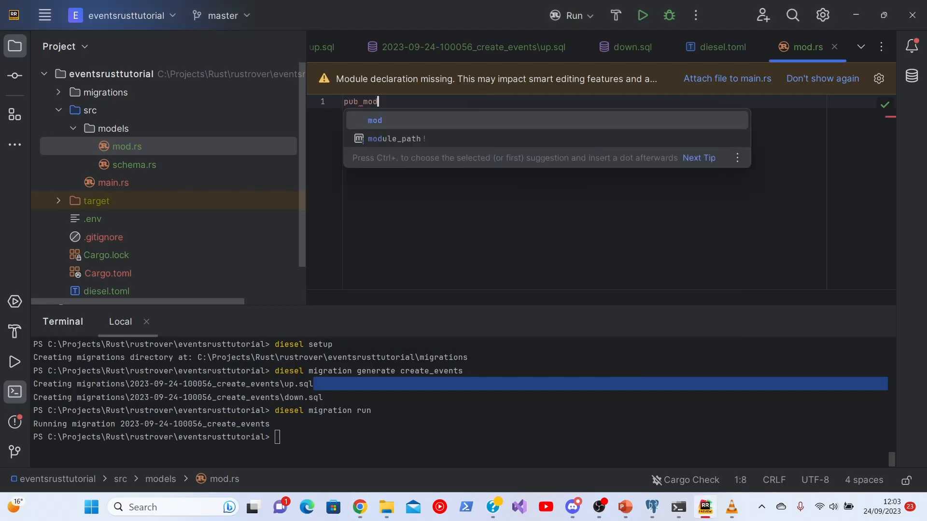
text(event;)
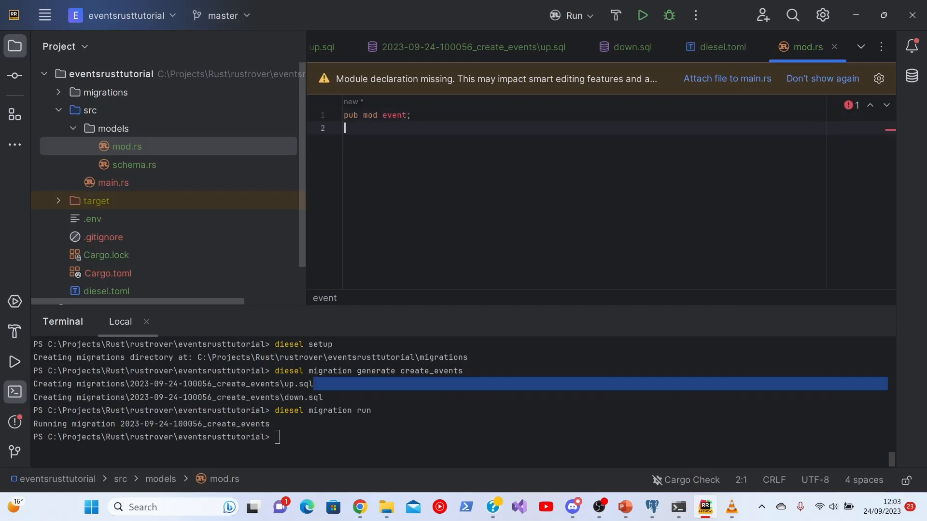
text(pub mod)
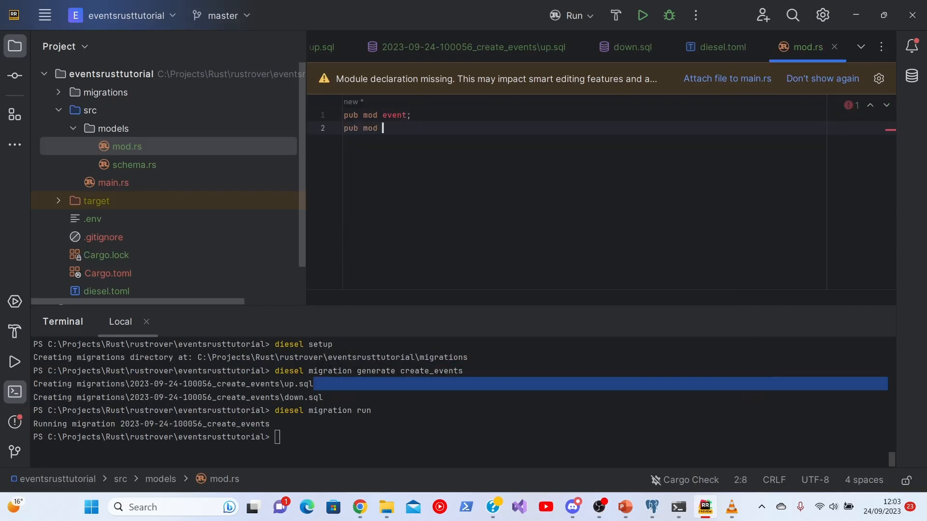
text(schema)
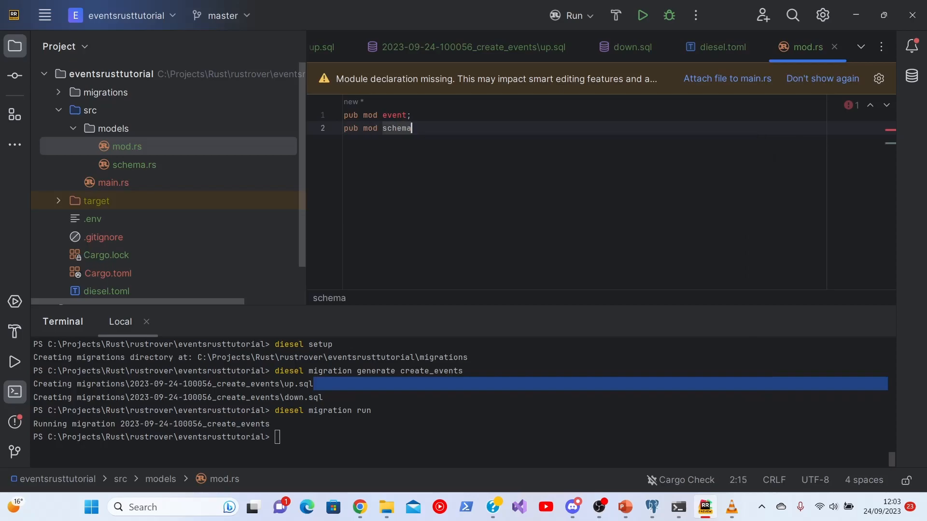
text(;)
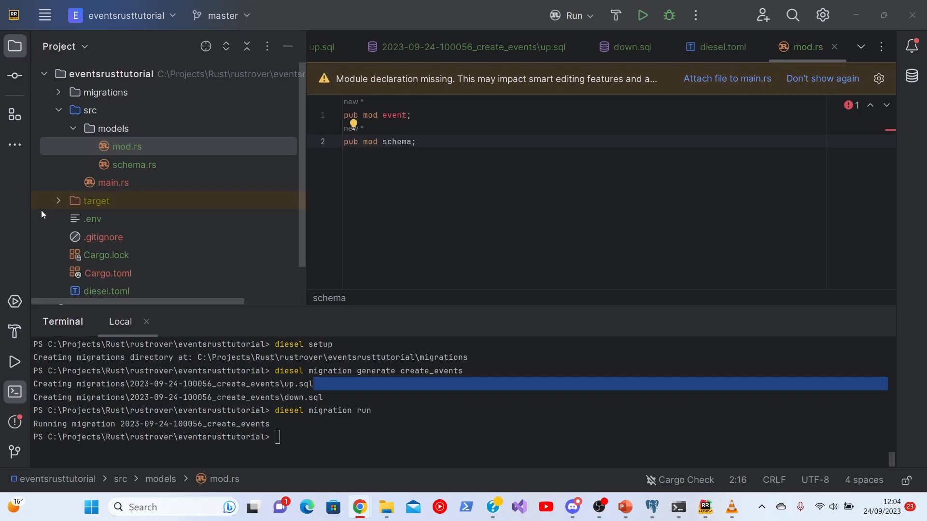
click(112, 128)
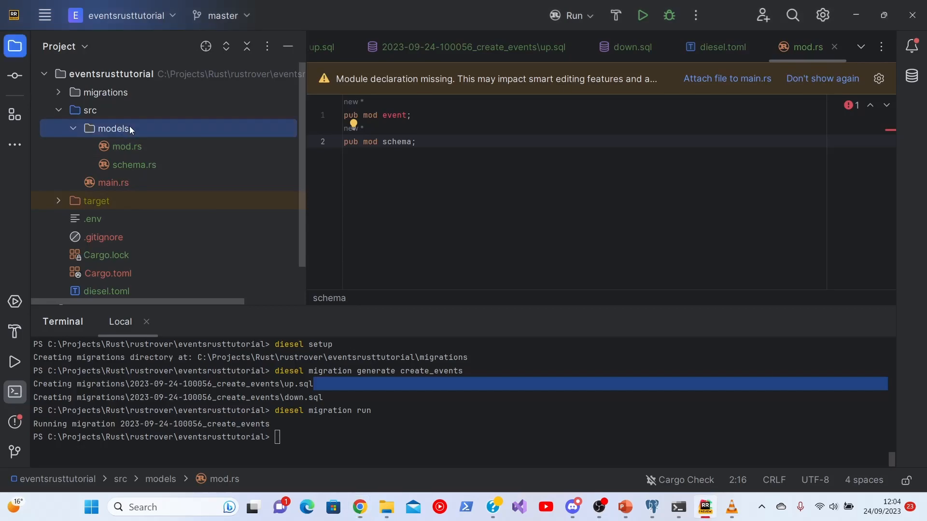
Create a new Rust file named event.rs inside the models folder
right_click(112, 128)
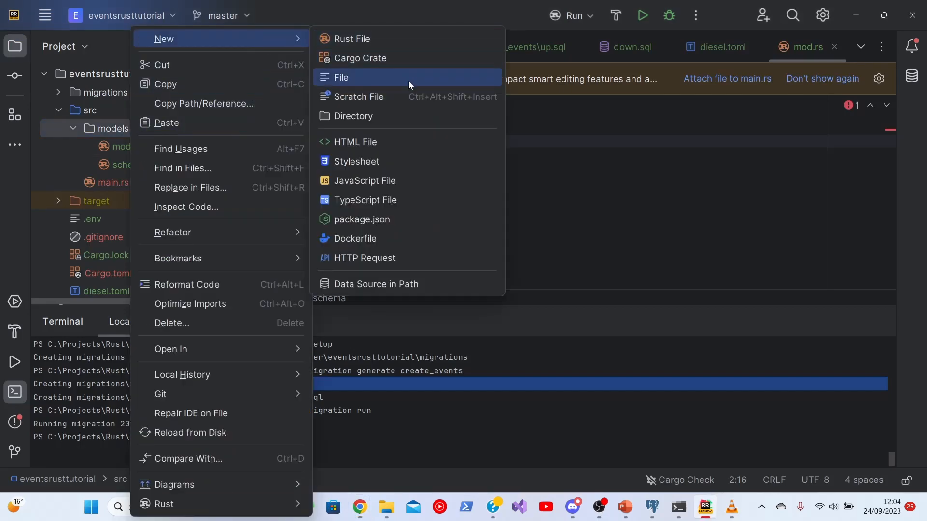
click(354, 38)
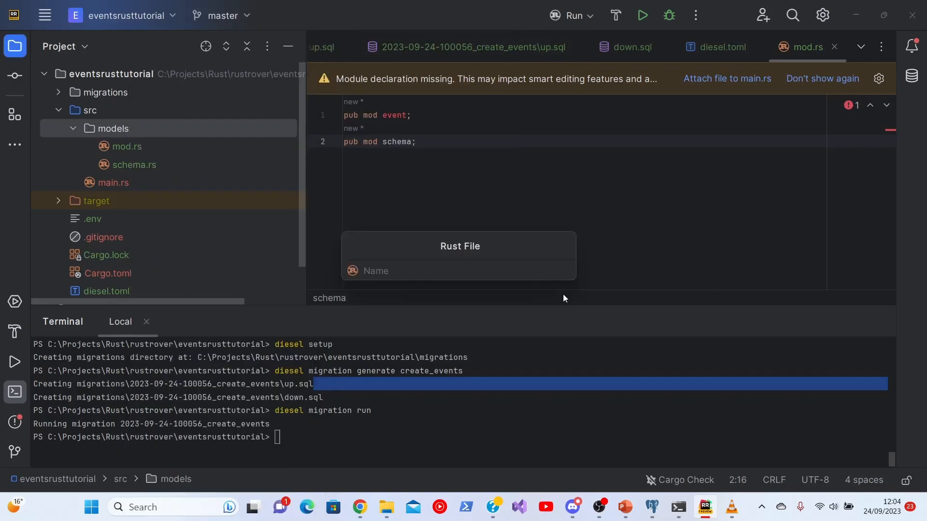
text(event.r)
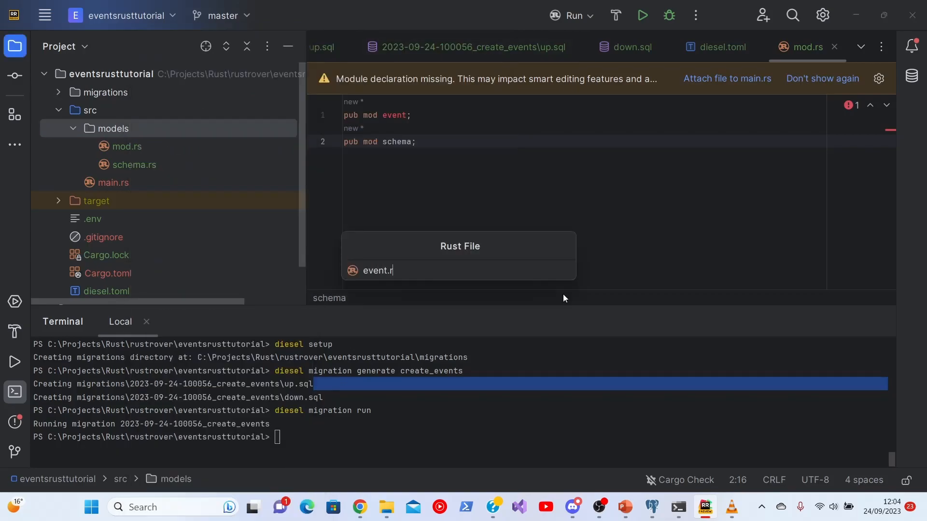
key(Enter)
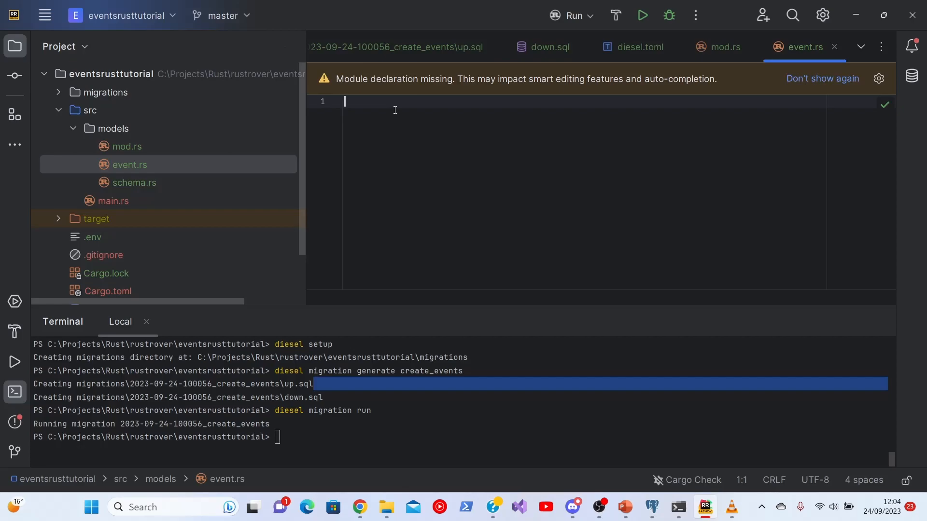
Import serde's Serialize/Deserialize and Diesel's Queryable, Insertable, AsChangeset in event.rs
text(use)
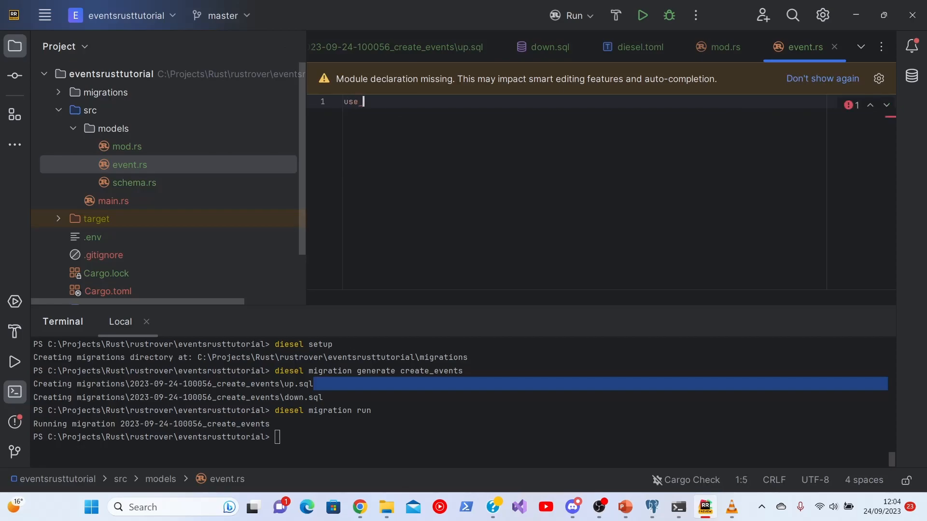
text(serde::{Deserialize, Serialize};)
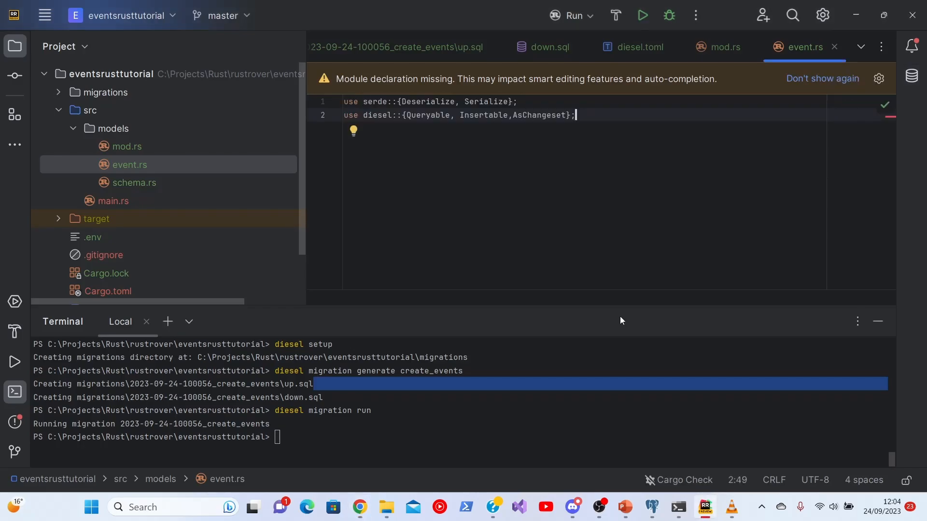
key(Enter)
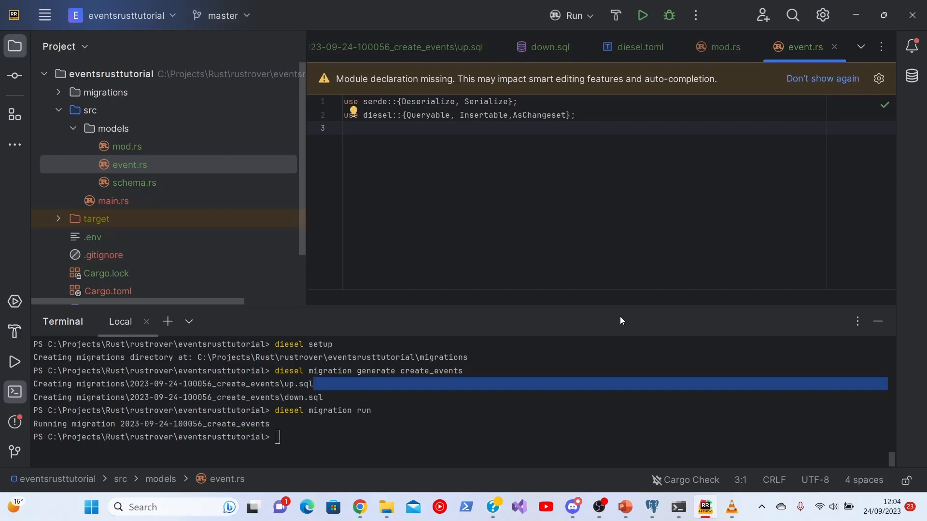
click(346, 128)
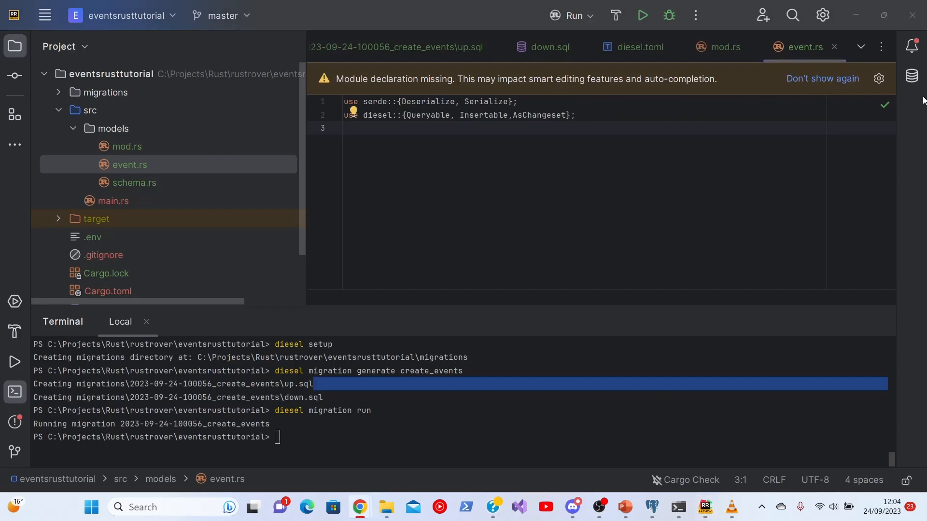
Write pub struct Event with id, name, description, location, deriving Queryable, Insertable, AsChangeset for the events table
click(371, 128)
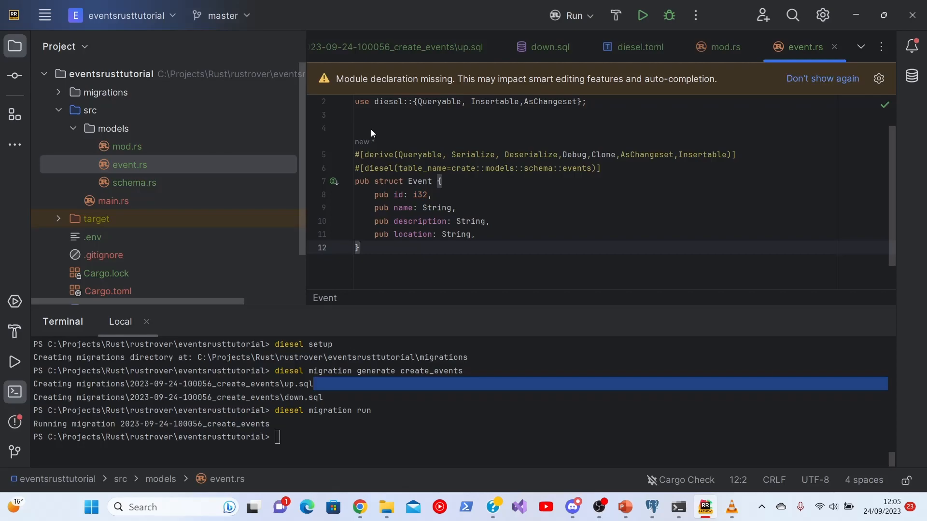
key(enter)
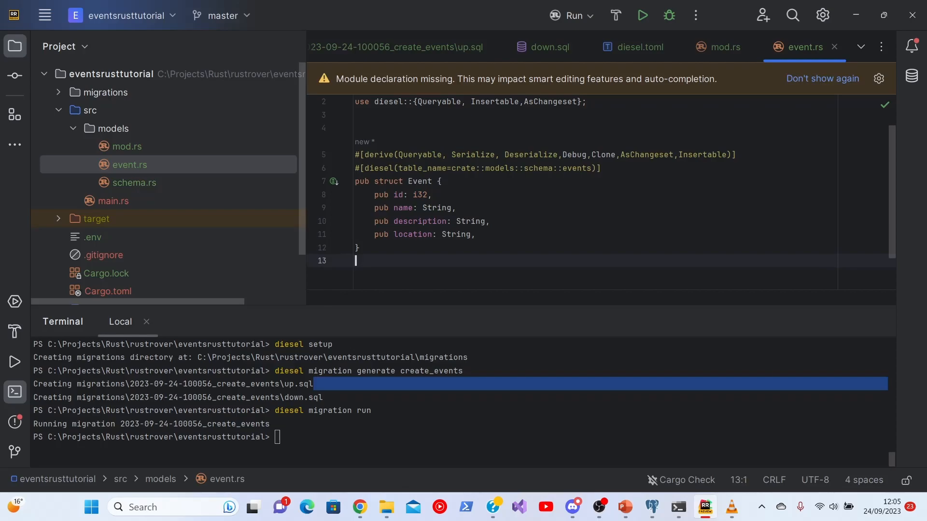
key(enter)
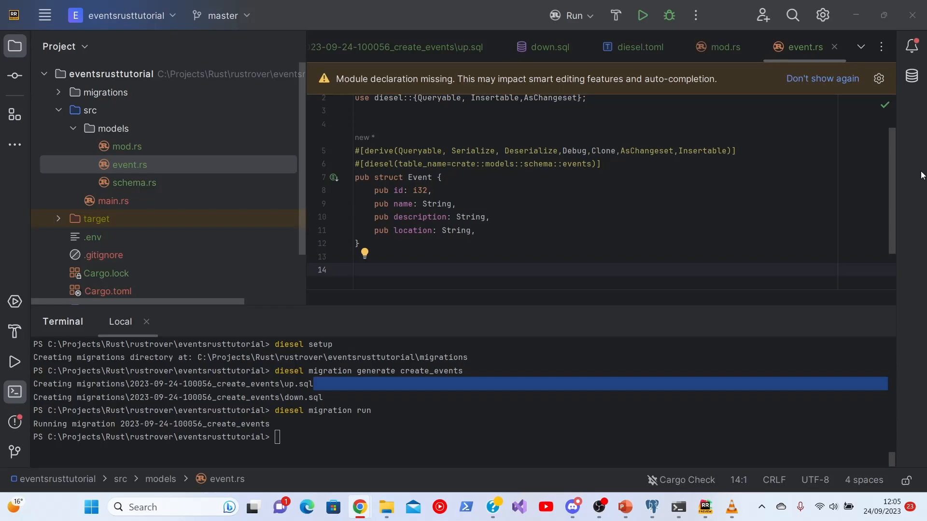
mouse_move(920, 188)
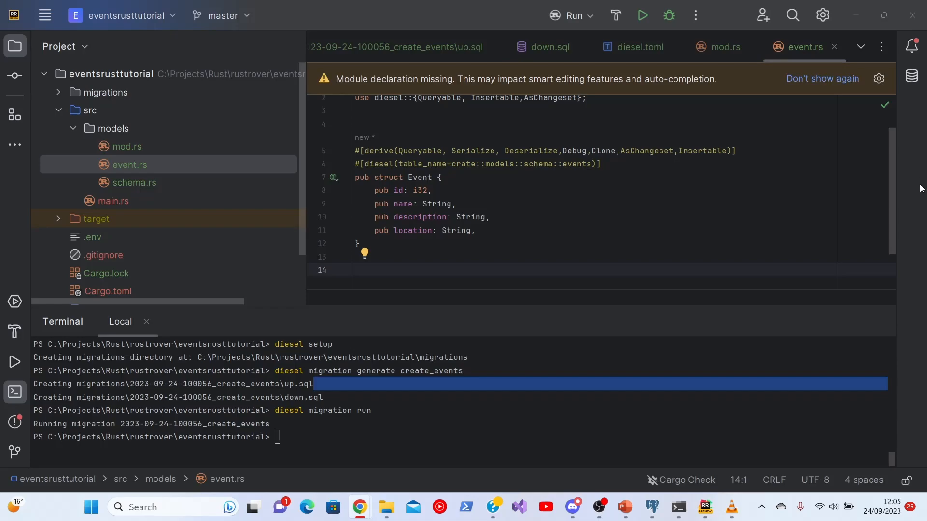
Write pub struct NewEvent with name, description, location, deriving Deserialize, Serialize, Debug, Clone, Insertable
click(400, 270)
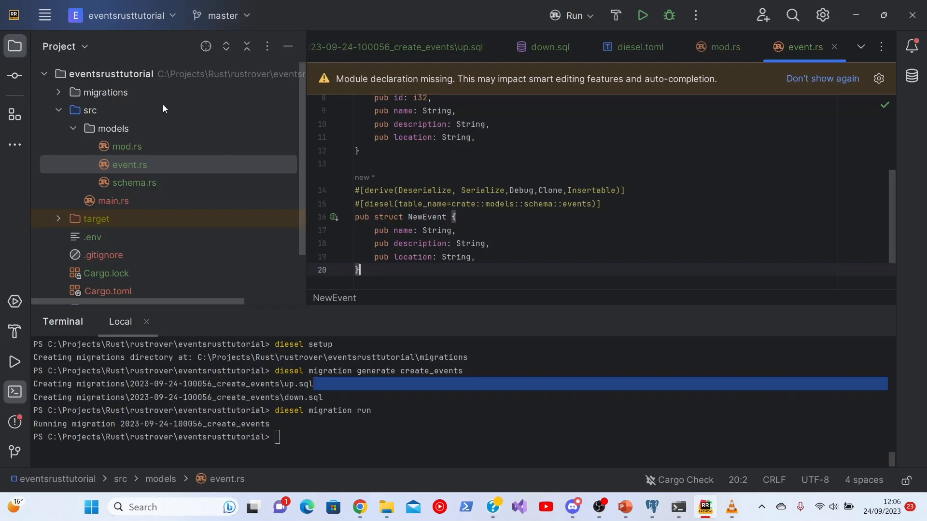
Check mod.rs and main.rs declarations, then run cargo build in the terminal to compile the project
click(126, 146)
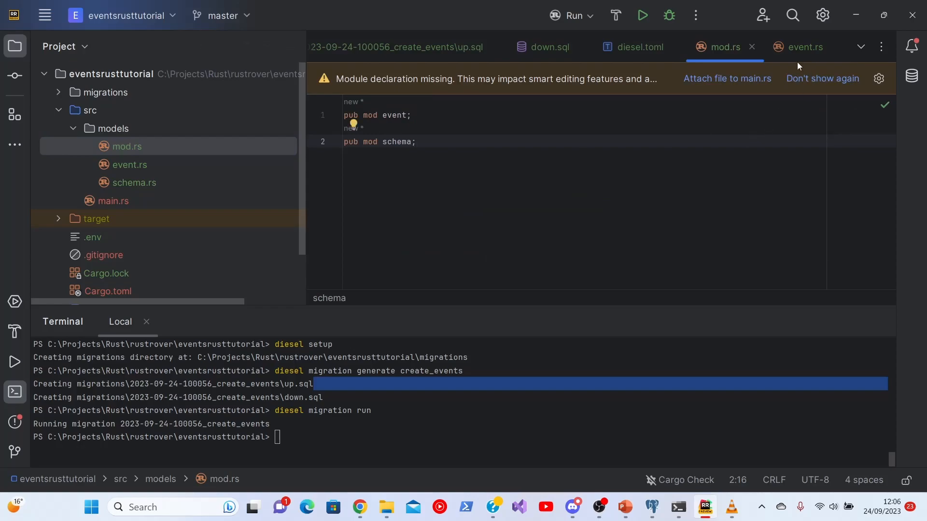
click(345, 46)
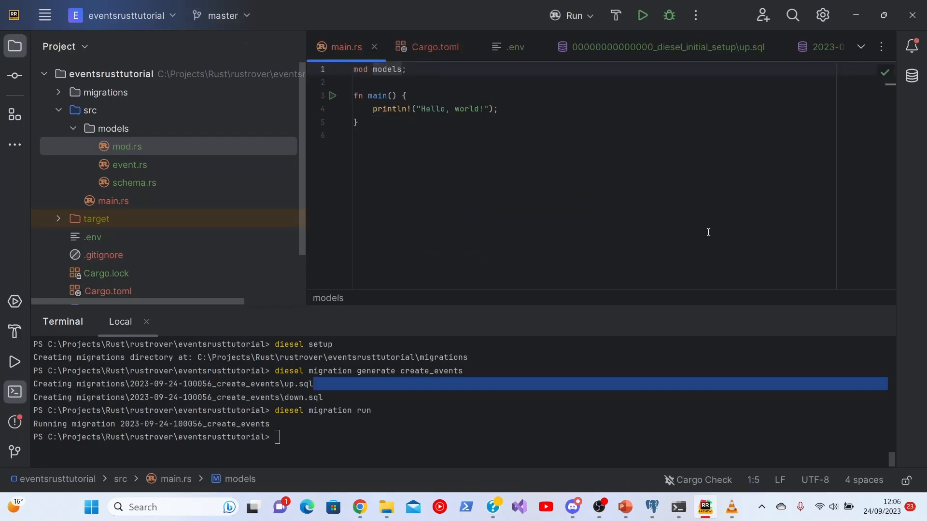
text(c)
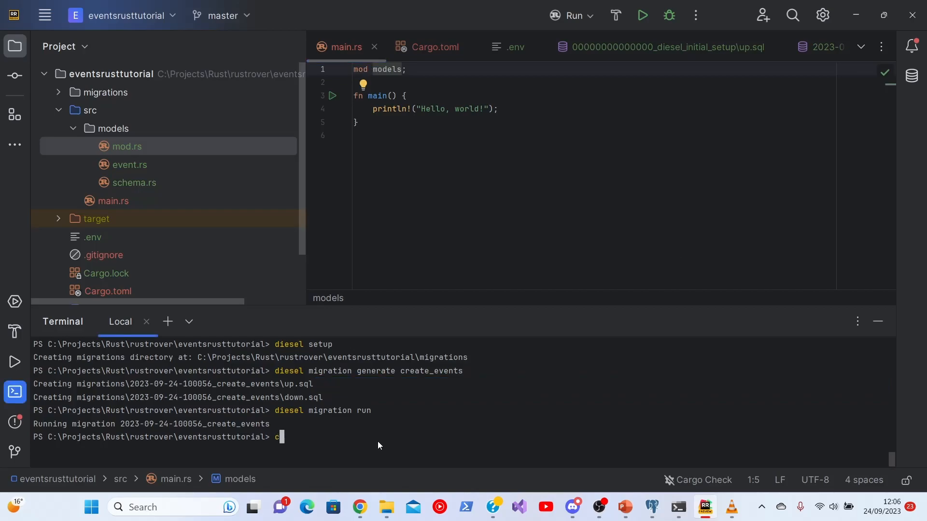
text(cargo build)
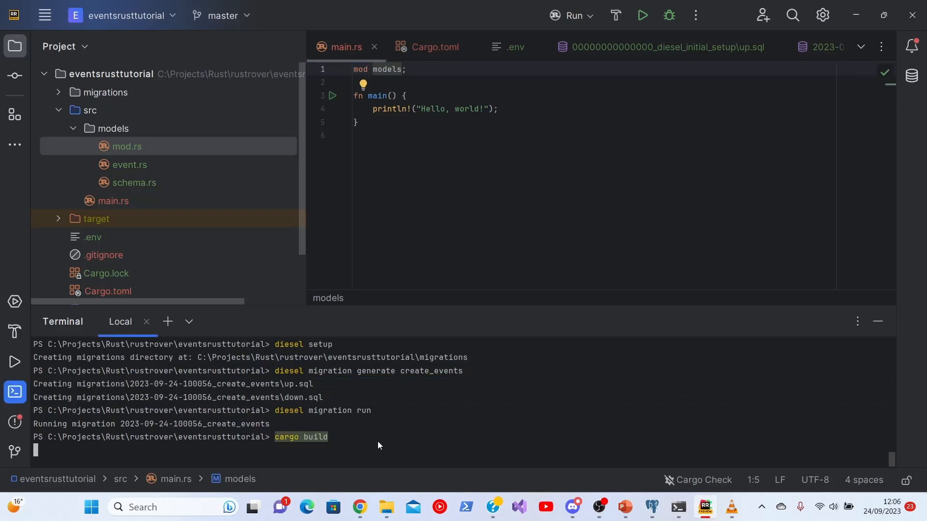
key(Enter)
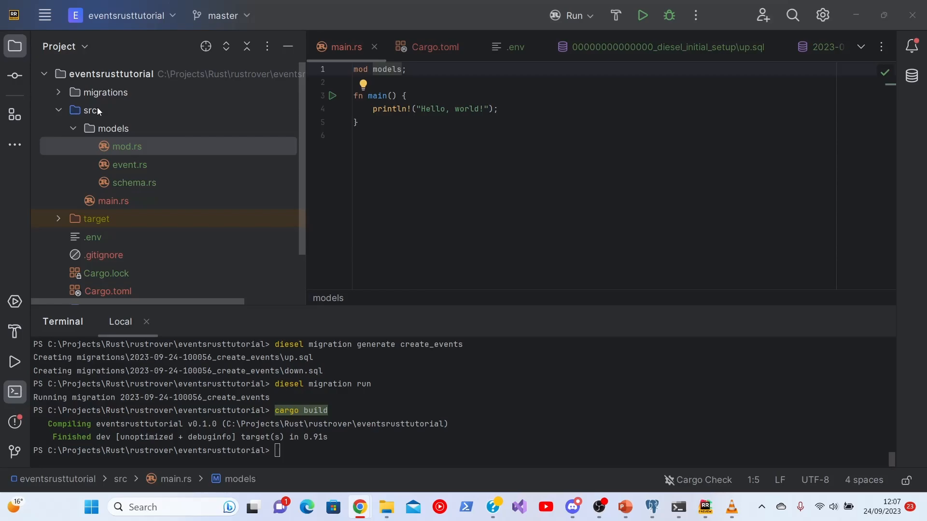
Create a new folder named directory under src
right_click(92, 110)
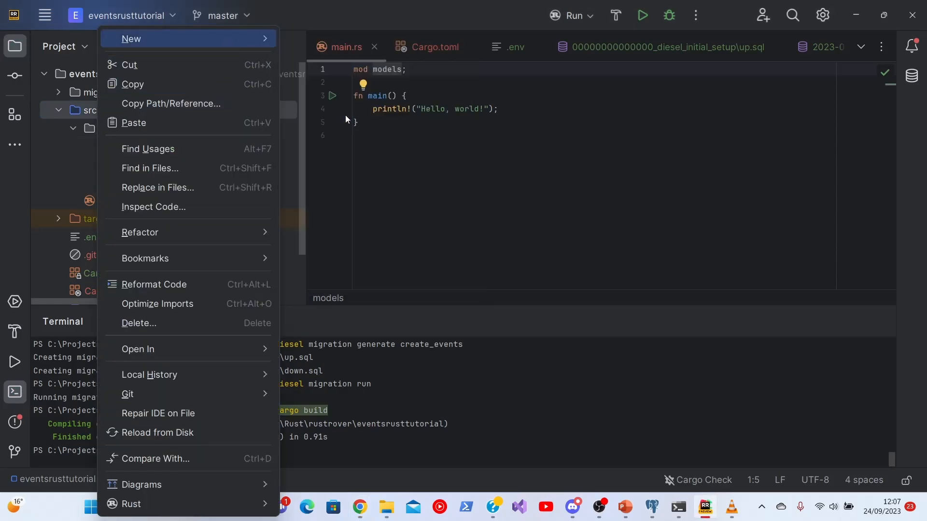
text(dire)
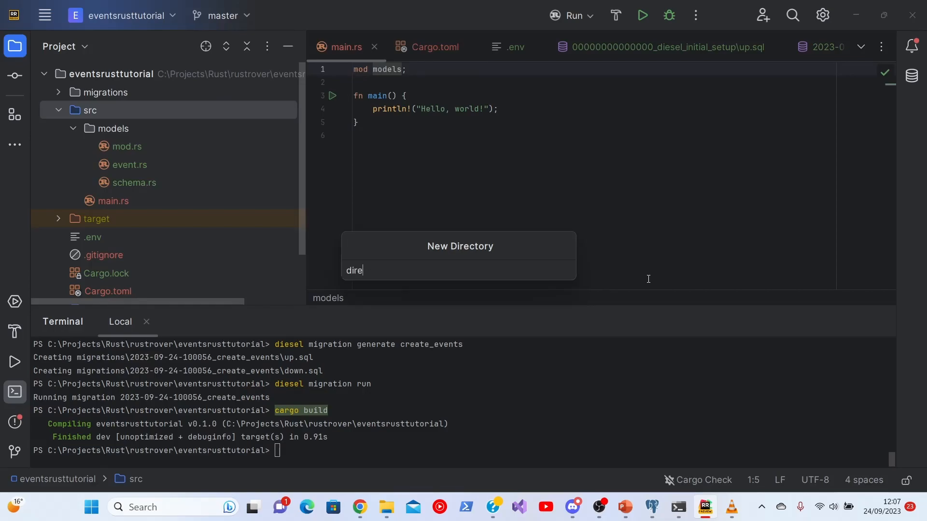
key(Enter)
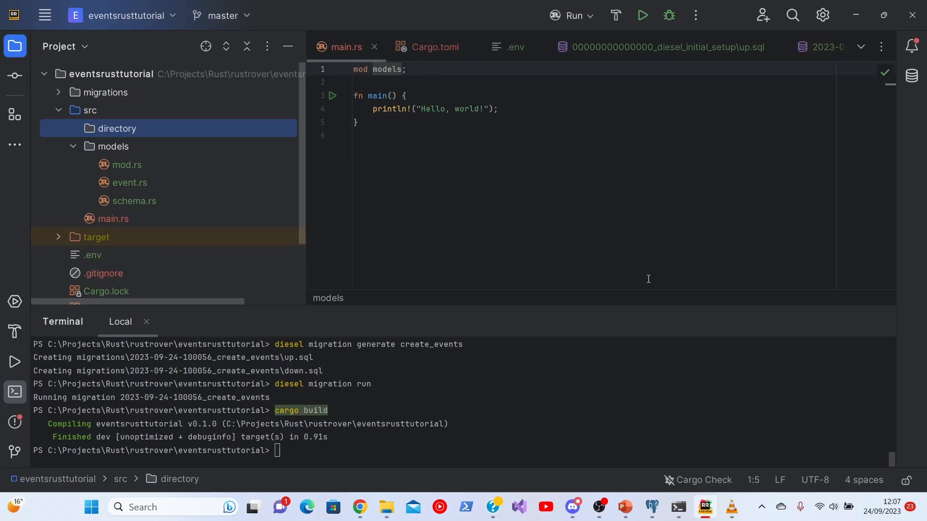
mouse_move(14, 76)
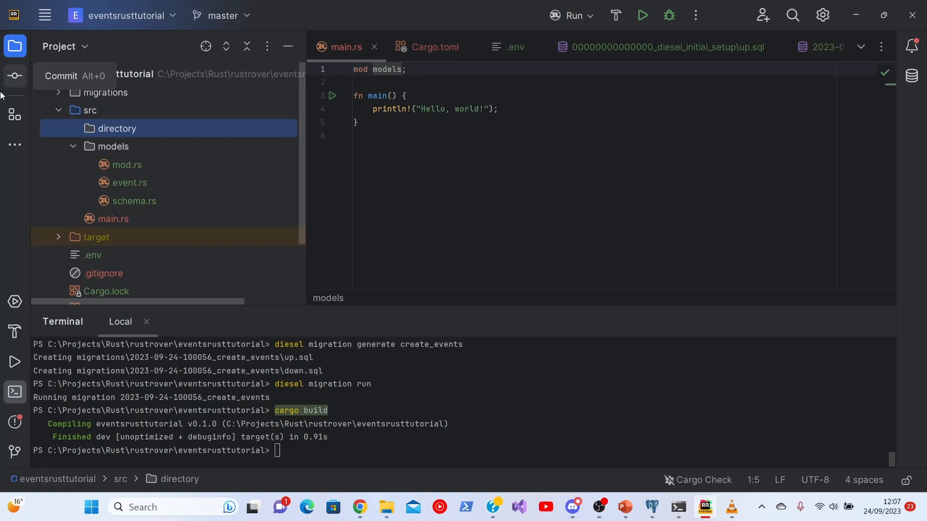
Create database.rs in the directory folder with diesel, r2d2, dotenv and Event model imports
right_click(117, 128)
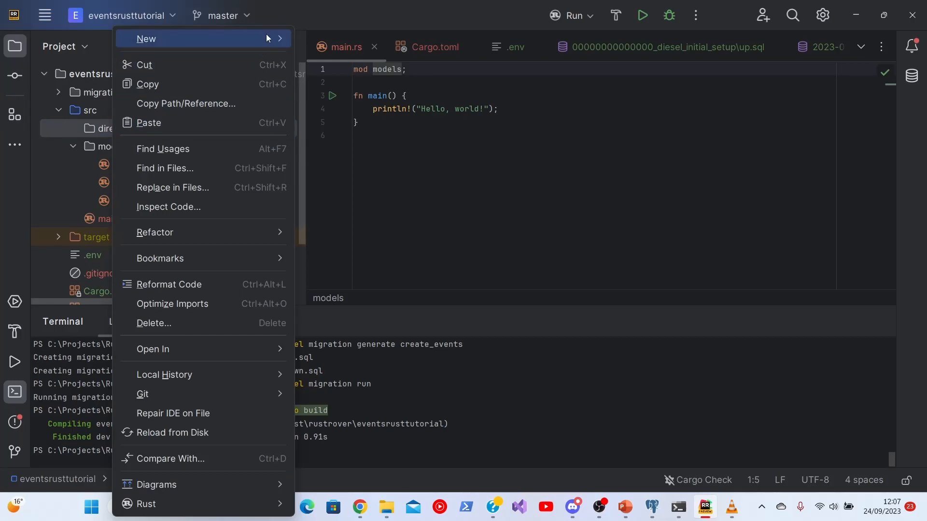
click(145, 39)
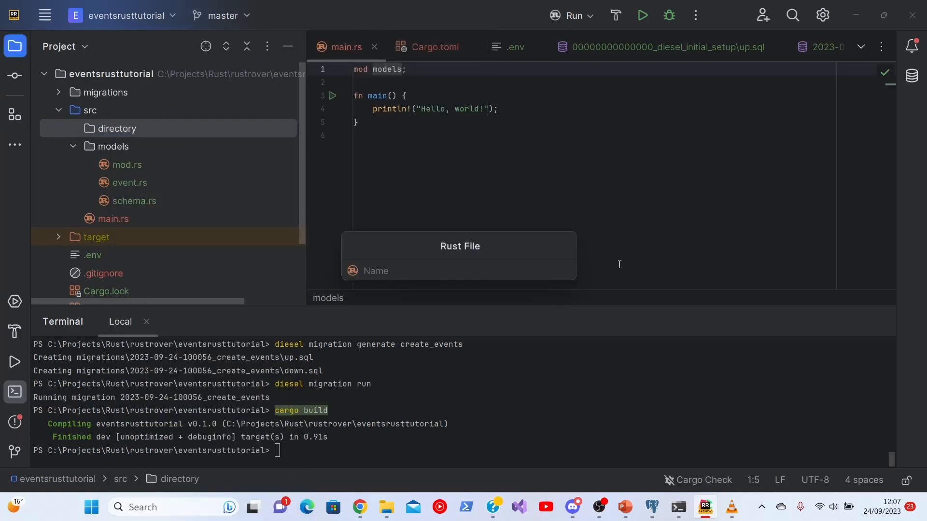
text(database.r)
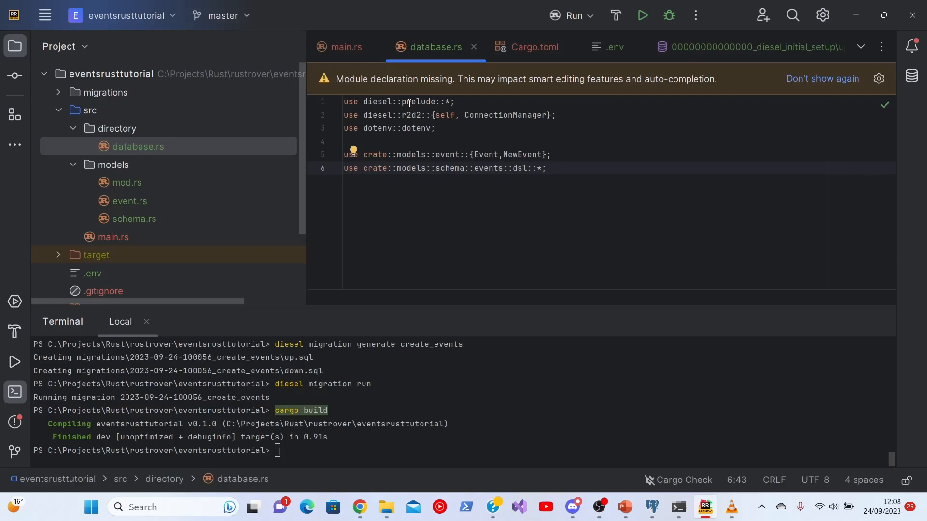
Define pub type DBPool = r2d2::Pool<ConnectionManager<PgConnection>> and pub struct Database holding the pool
click(545, 168)
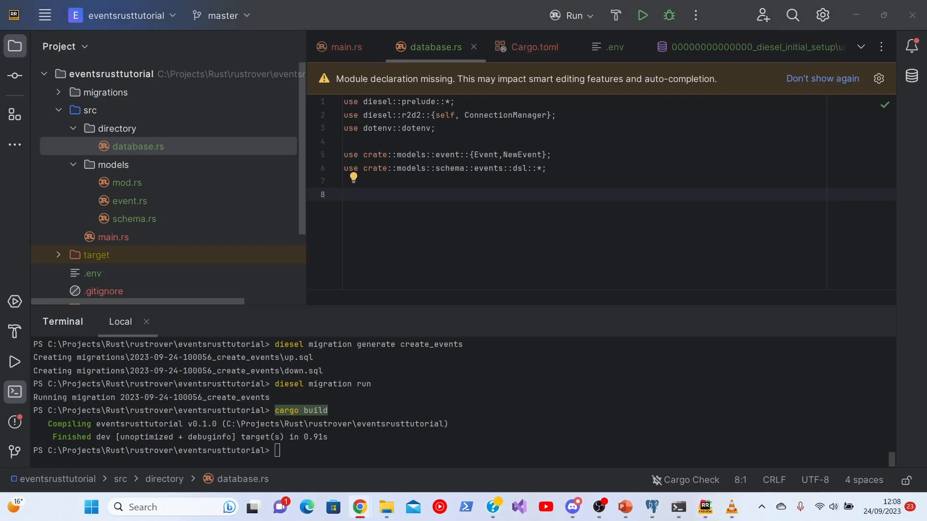
click(354, 194)
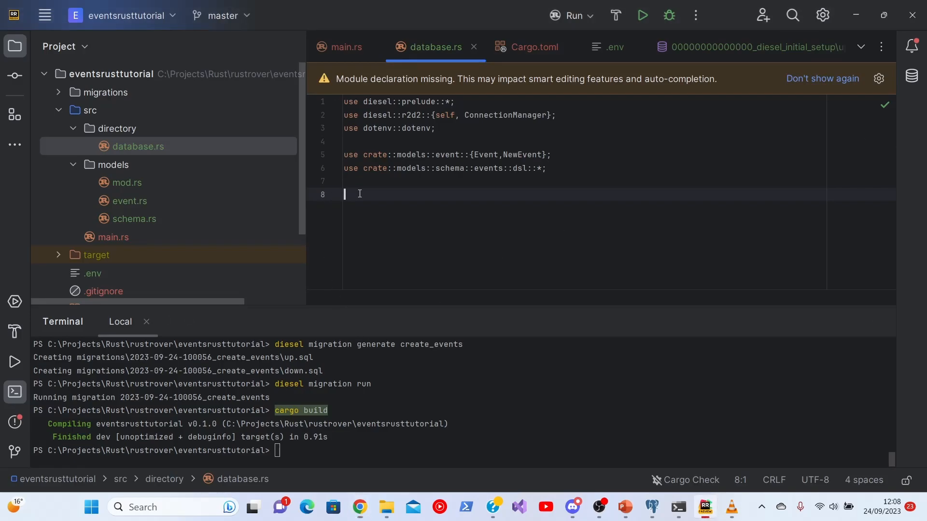
text(pub type DBPool = r2d2::Pool<ConnectionManager<PgConnection>>;)
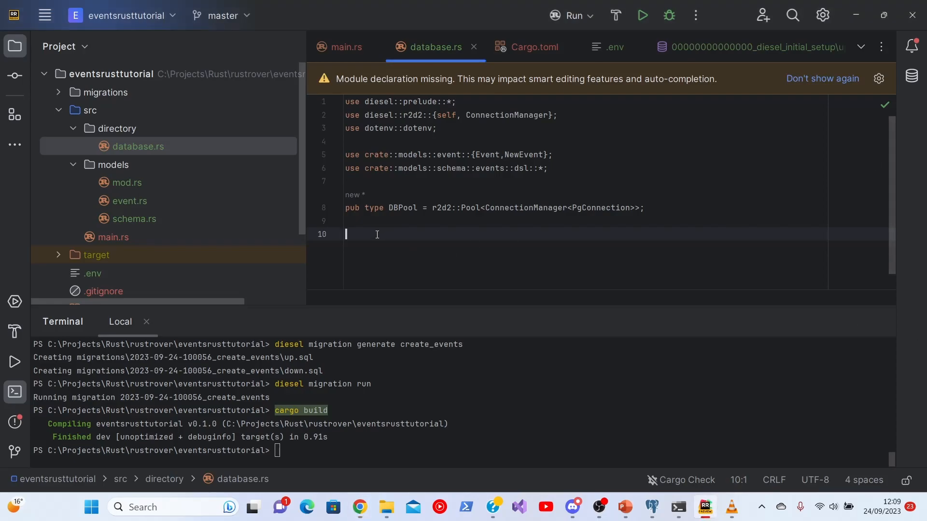
text(pub struct Database {)
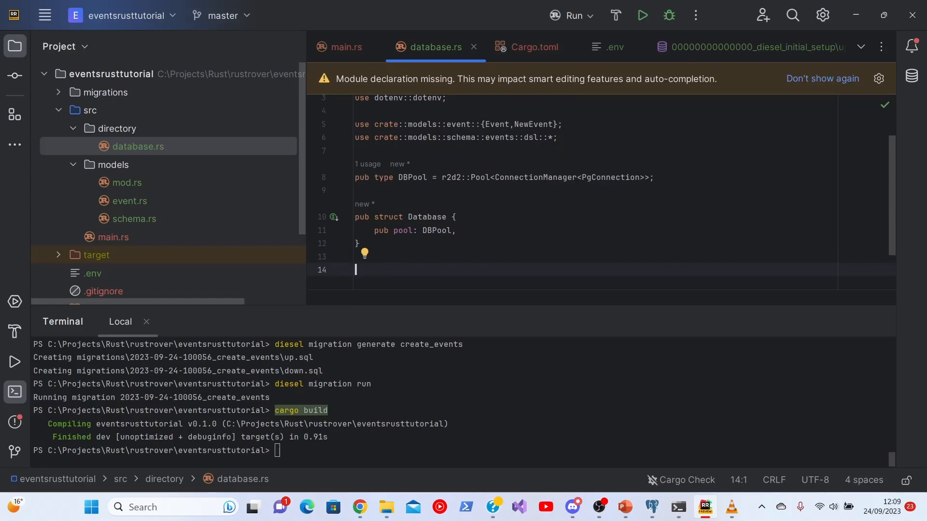
text(impl)
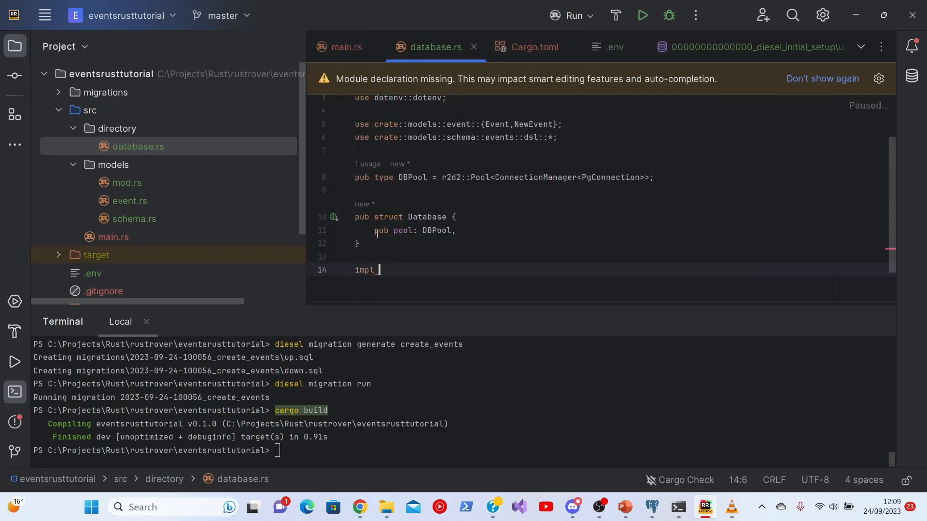
Start the impl Database block with new() building the pool from DATABASE_URL and get_events
text(_Database {)
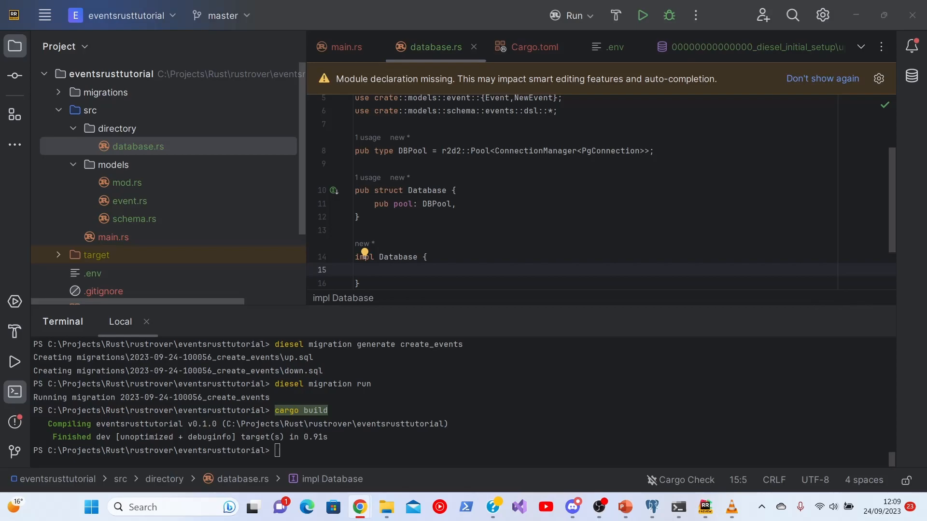
mouse_move(385, 269)
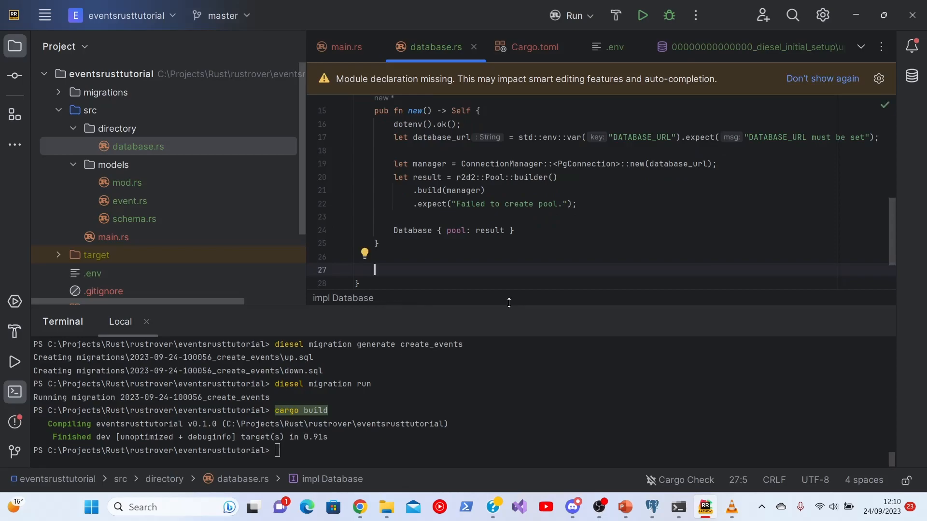
mouse_move(508, 302)
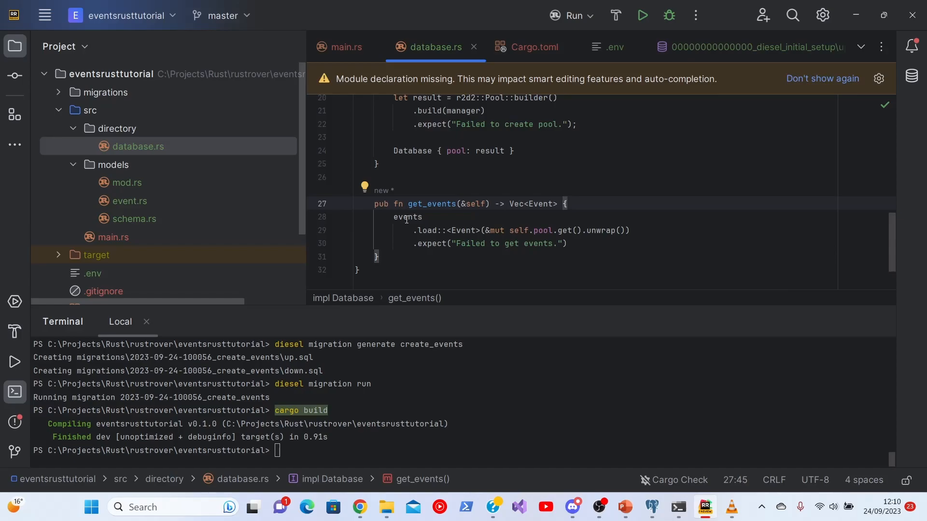
Inspect the events identifier, then write get_event by find_id and create_event inserting a NewEvent
double_click(407, 217)
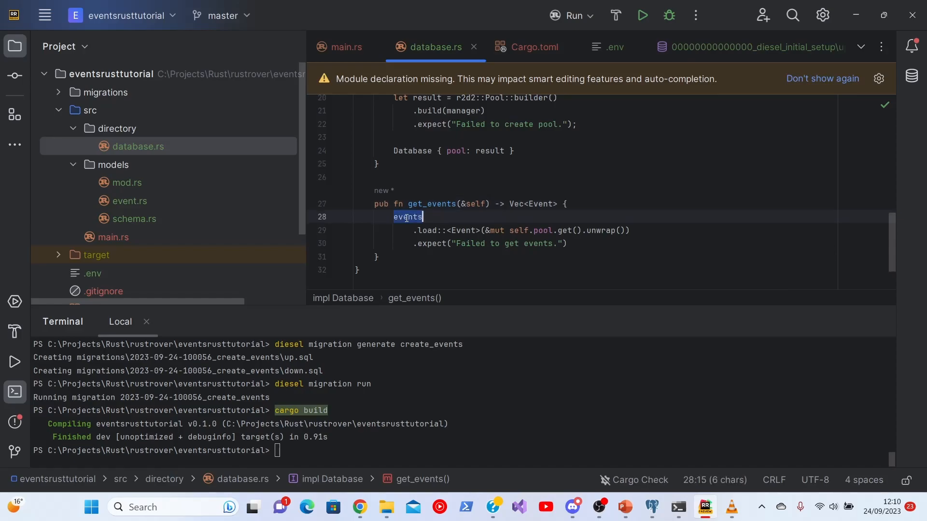
right_click(407, 216)
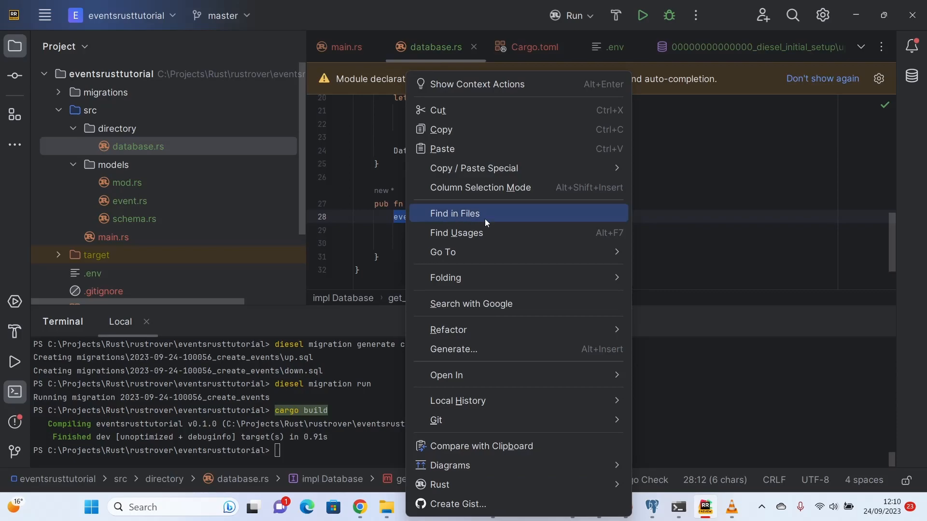
mouse_move(442, 252)
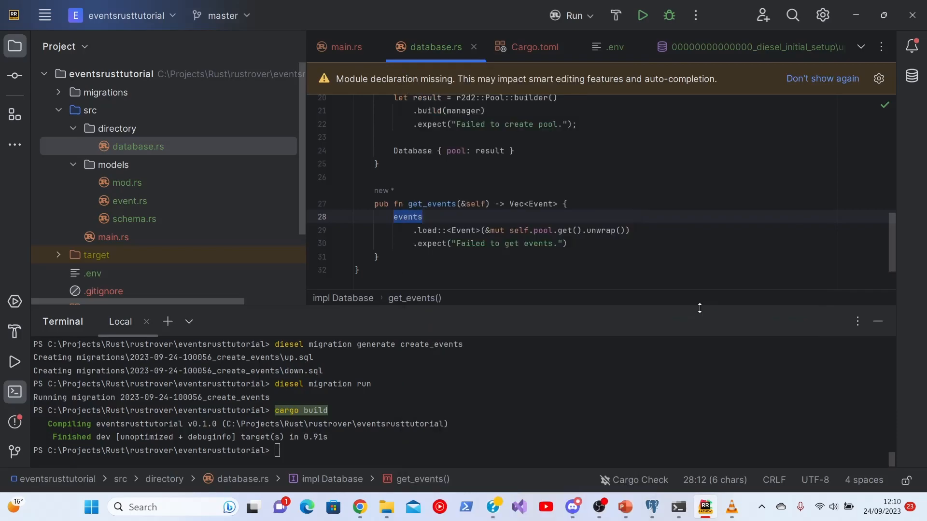
right_click(408, 217)
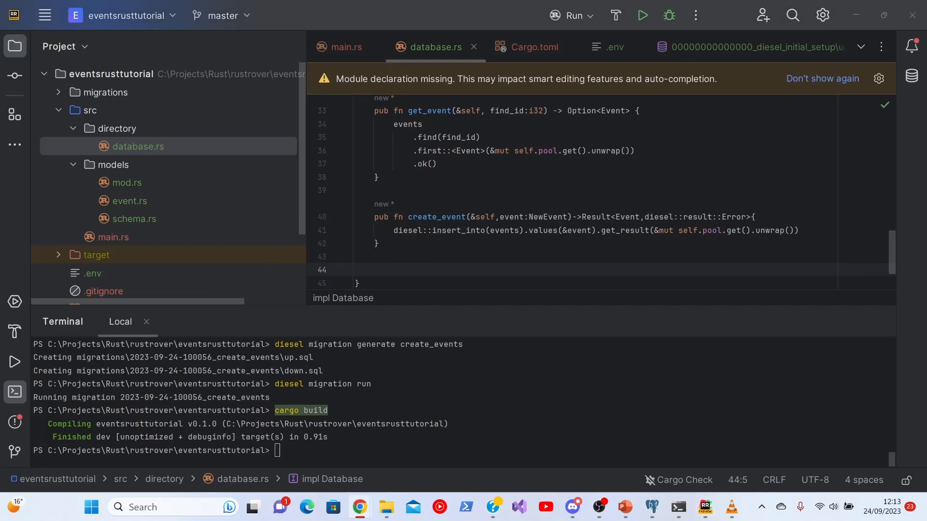
Write update_event using diesel::update(...).set(&event).get_result(...) after delete_event in impl Database
click(385, 269)
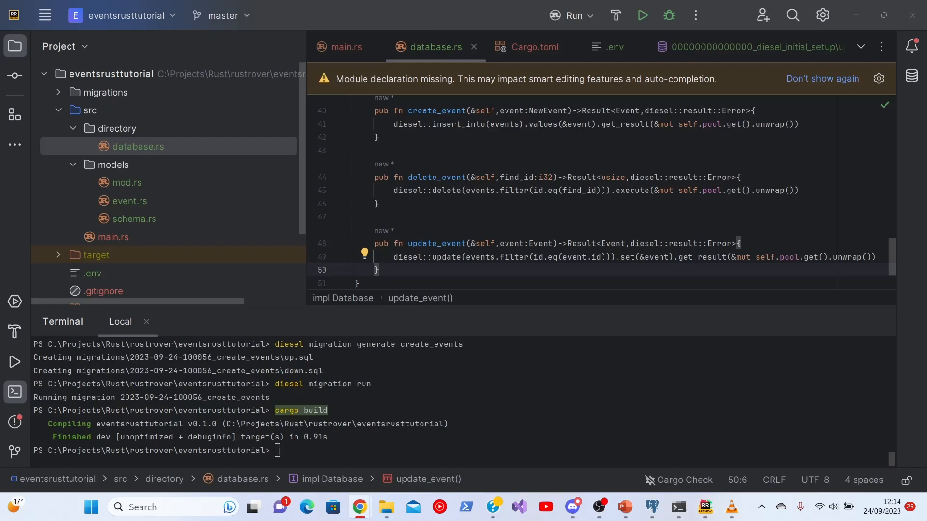
Create mod.rs in the directory folder declaring pub mod database; and add mod directory; to main.rs
right_click(117, 128)
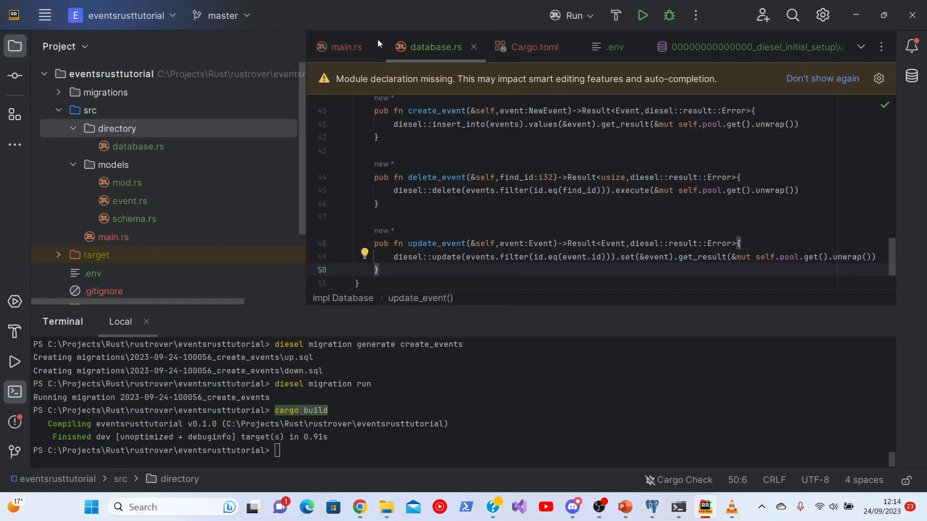
text(mod.)
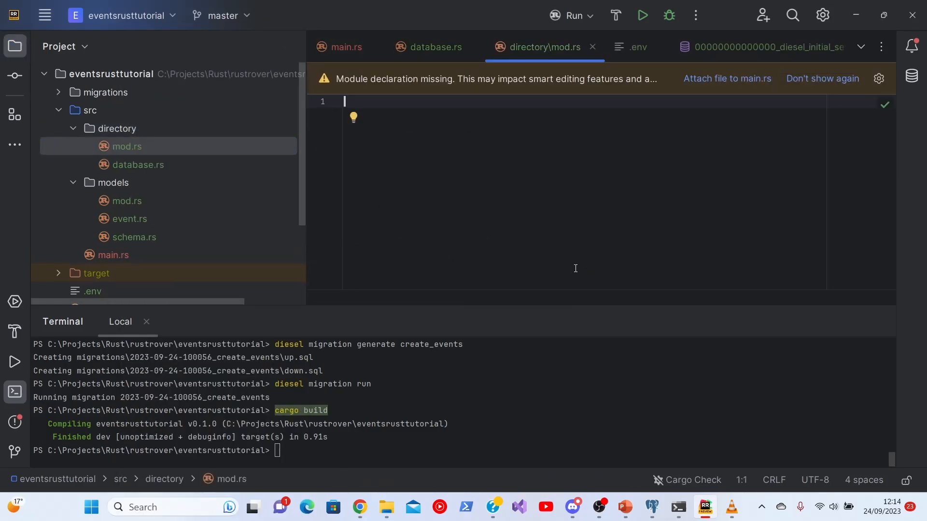
text(pub mo)
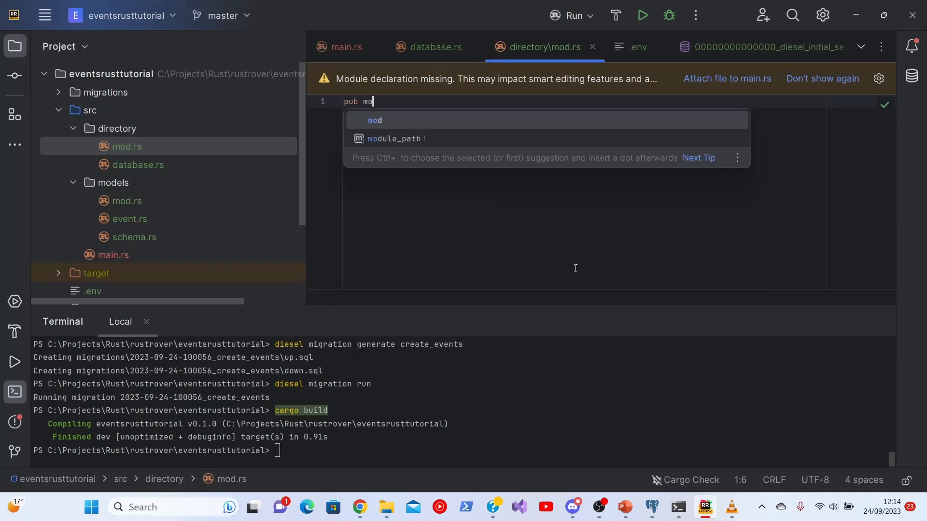
text(database)
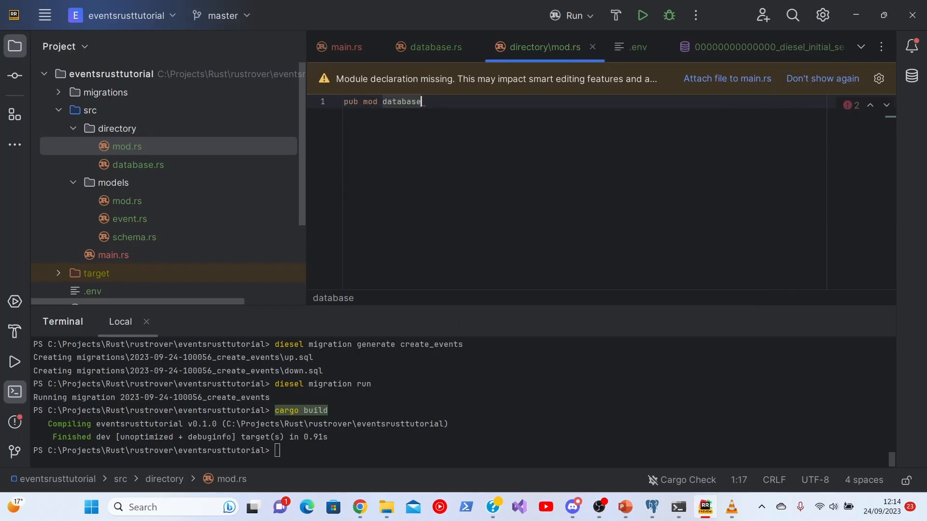
text(;)
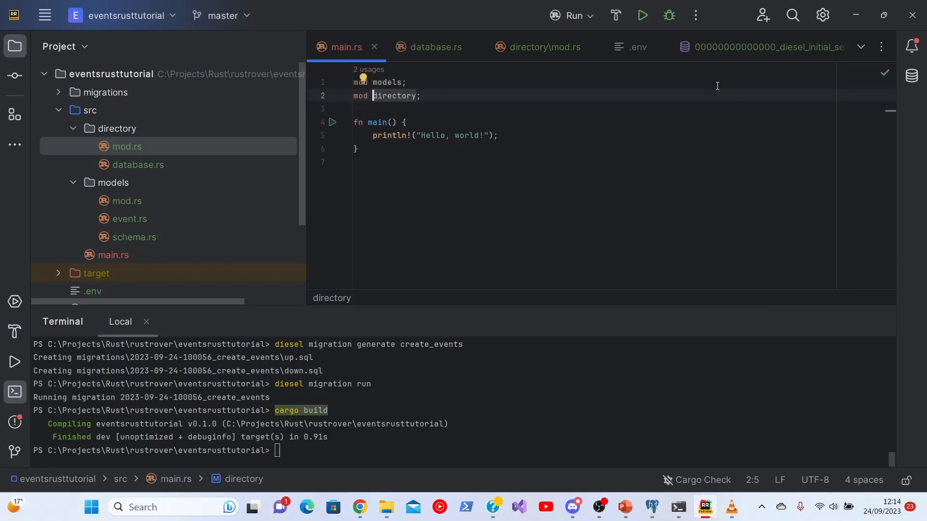
Run cargo build in the terminal; eventsrusttutorial compiles with 3 unused-method warnings
click(43, 16)
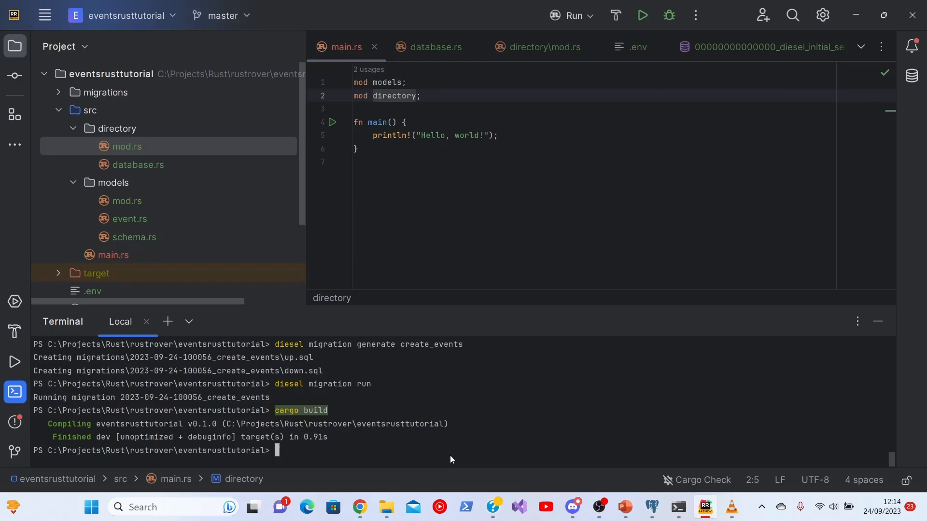
text(cargo)
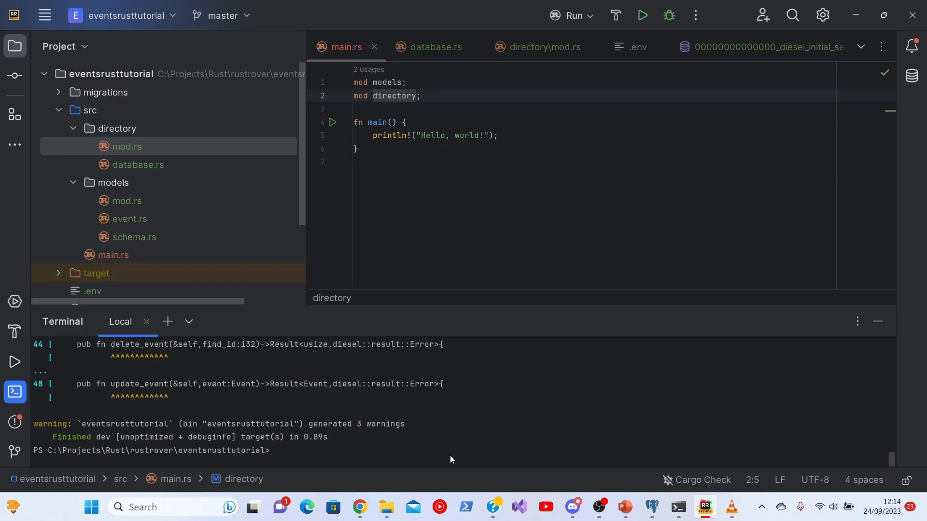
mouse_move(598, 506)
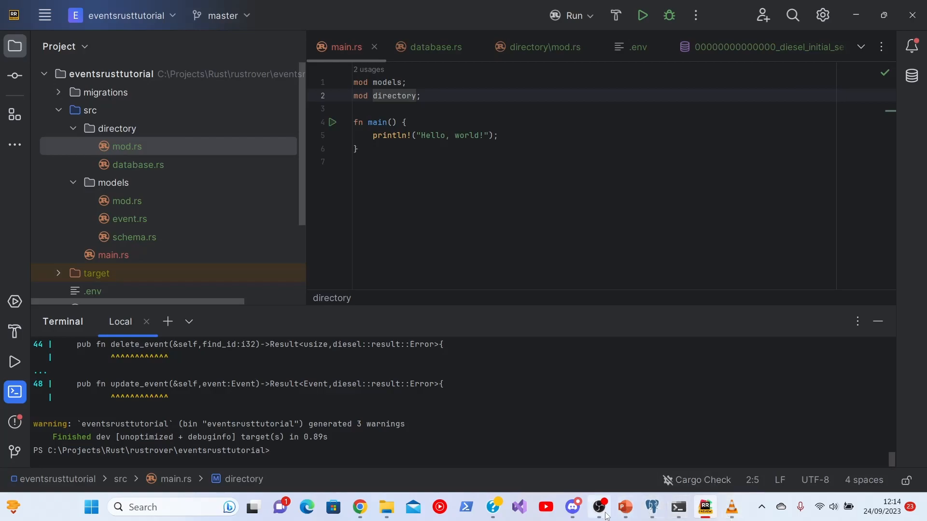